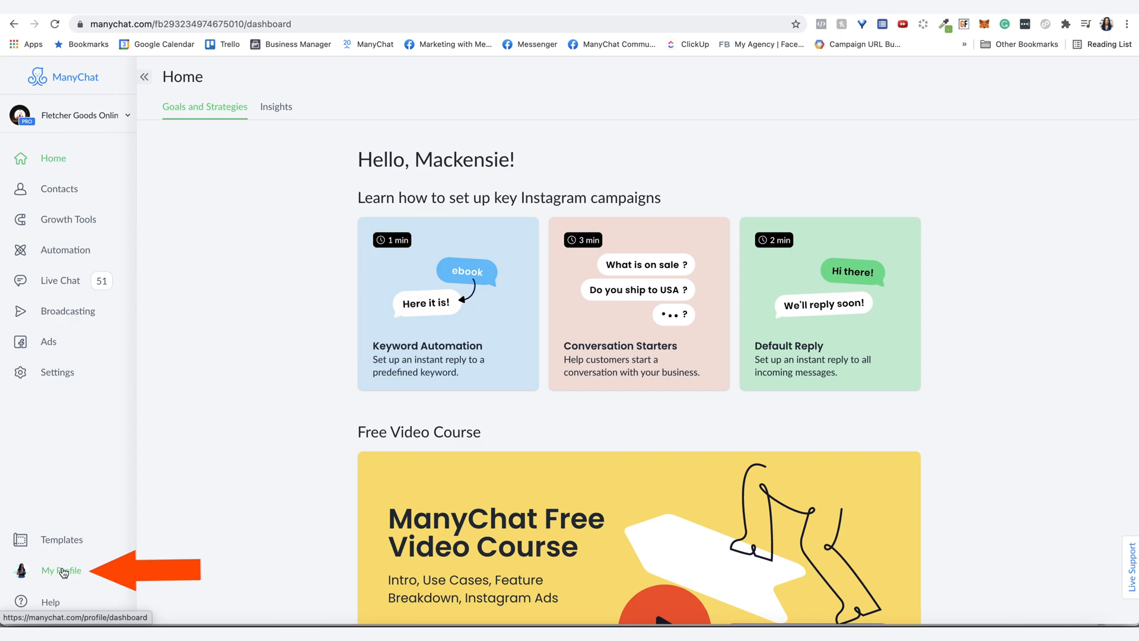
- Go to My Profile and show the My Templates list
click(61, 571)
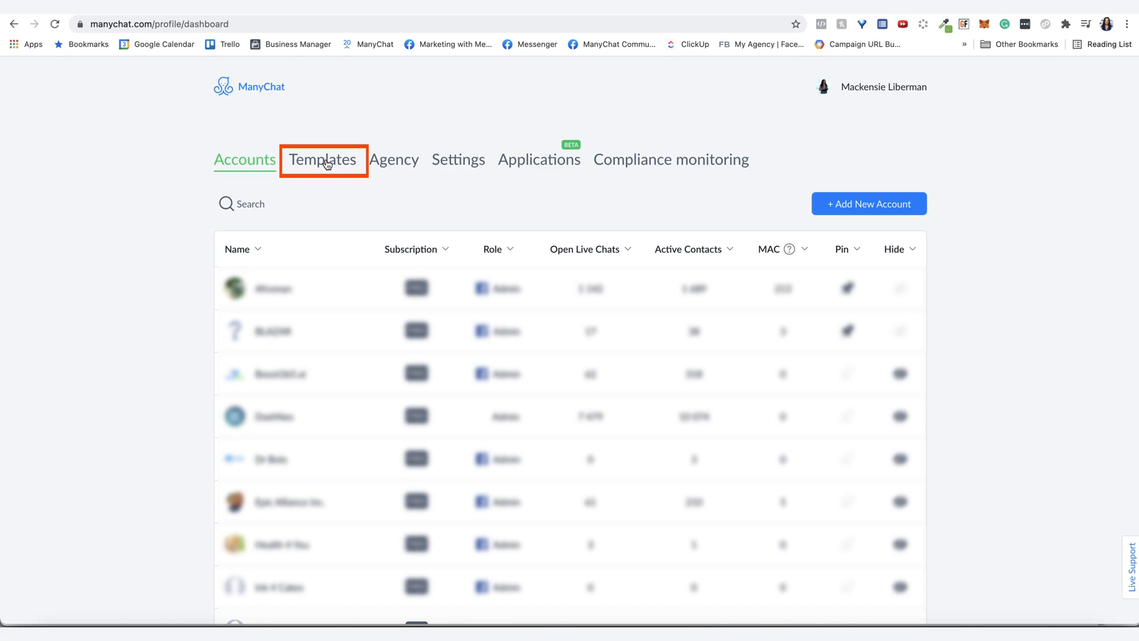
click(321, 159)
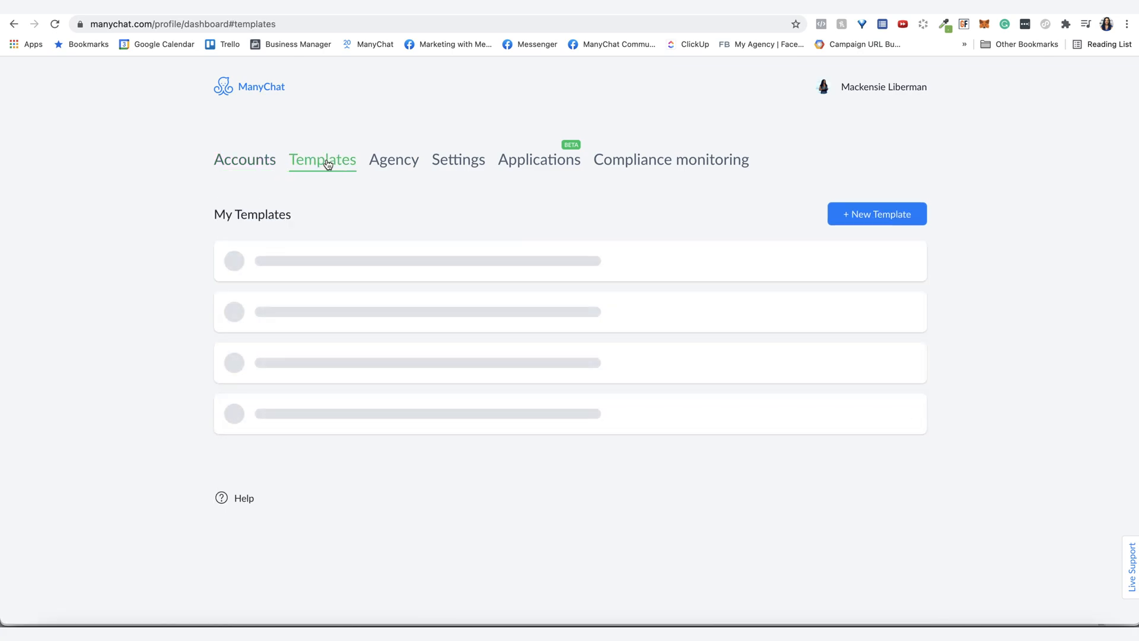
mouse_move(876, 214)
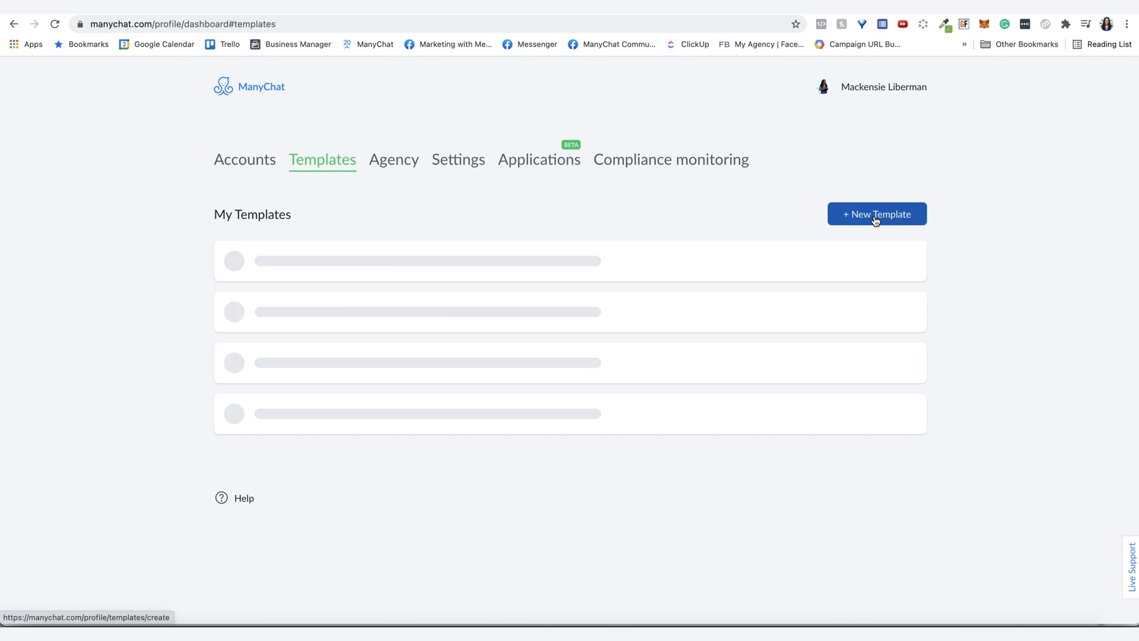
- Start a new template and browse the Select Template Content list, expanding the demo flows folder
click(876, 213)
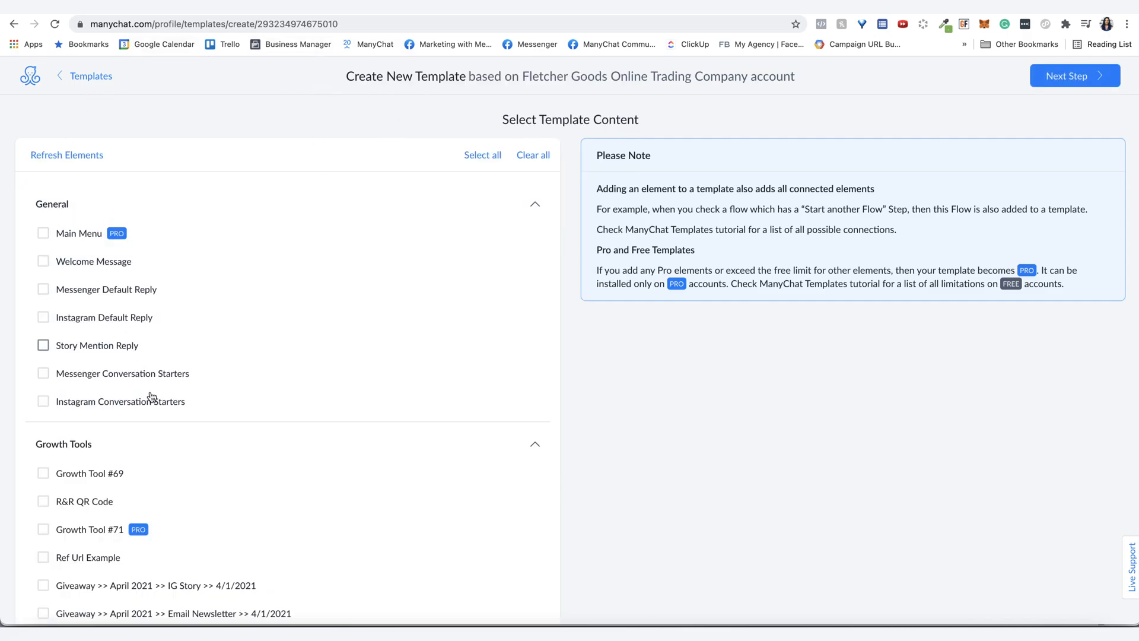
scroll(down, 3)
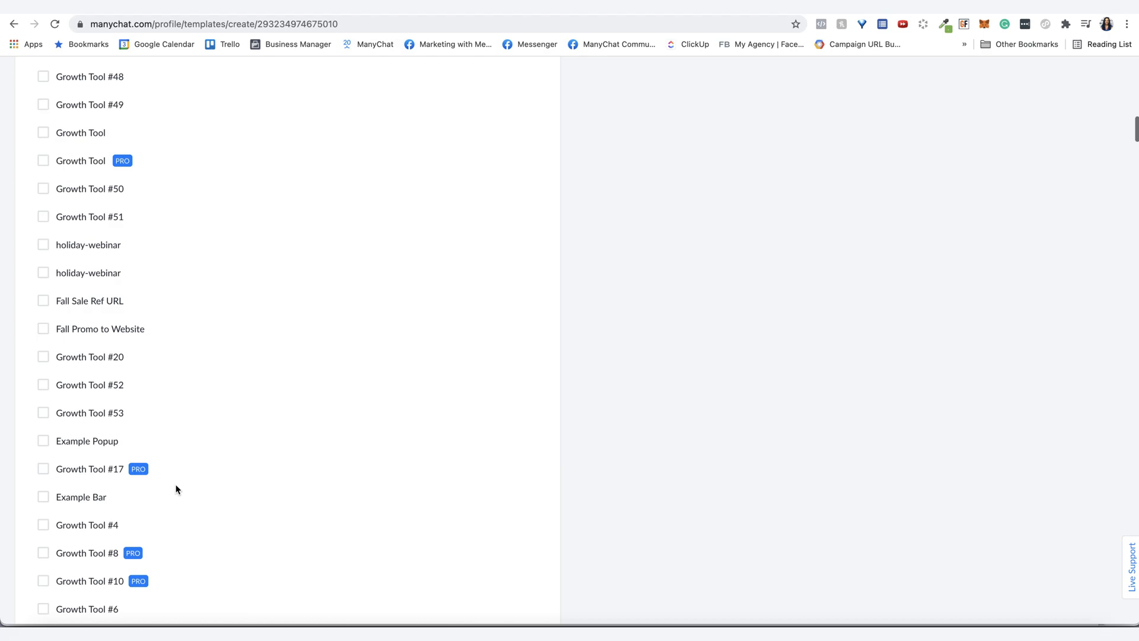
scroll(down, 3)
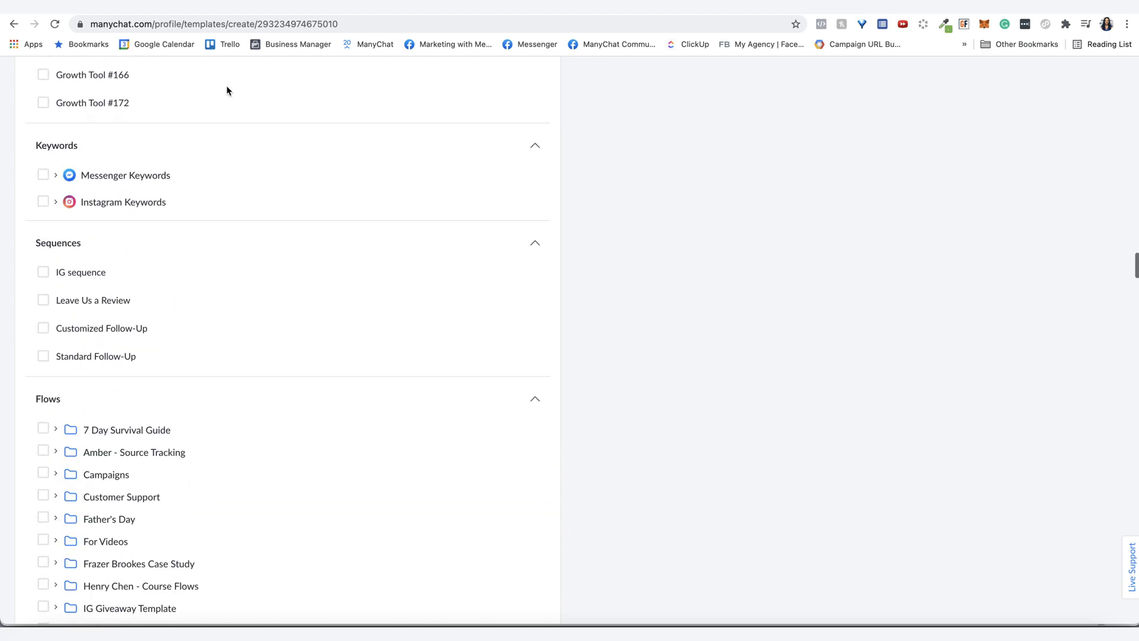
scroll(down, 3)
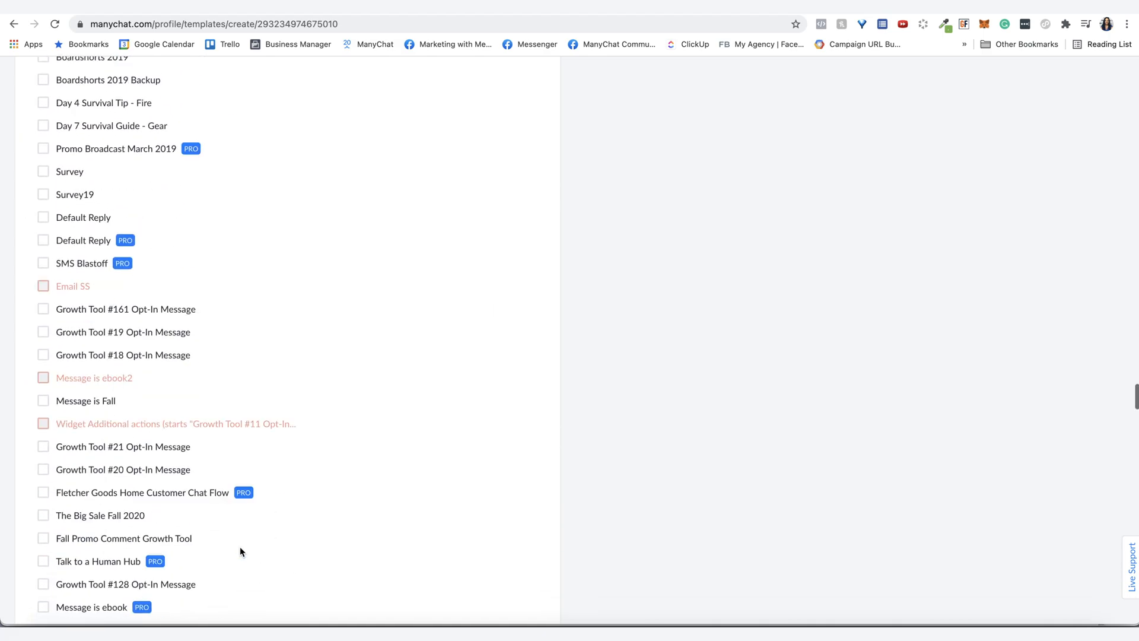
scroll(down, 3)
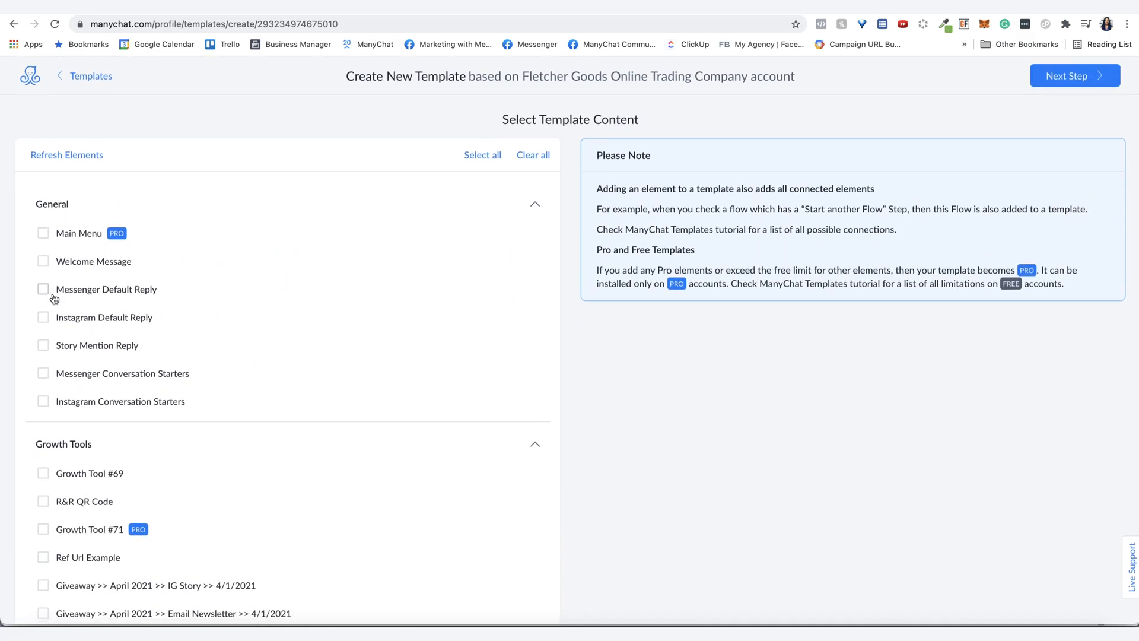
click(43, 289)
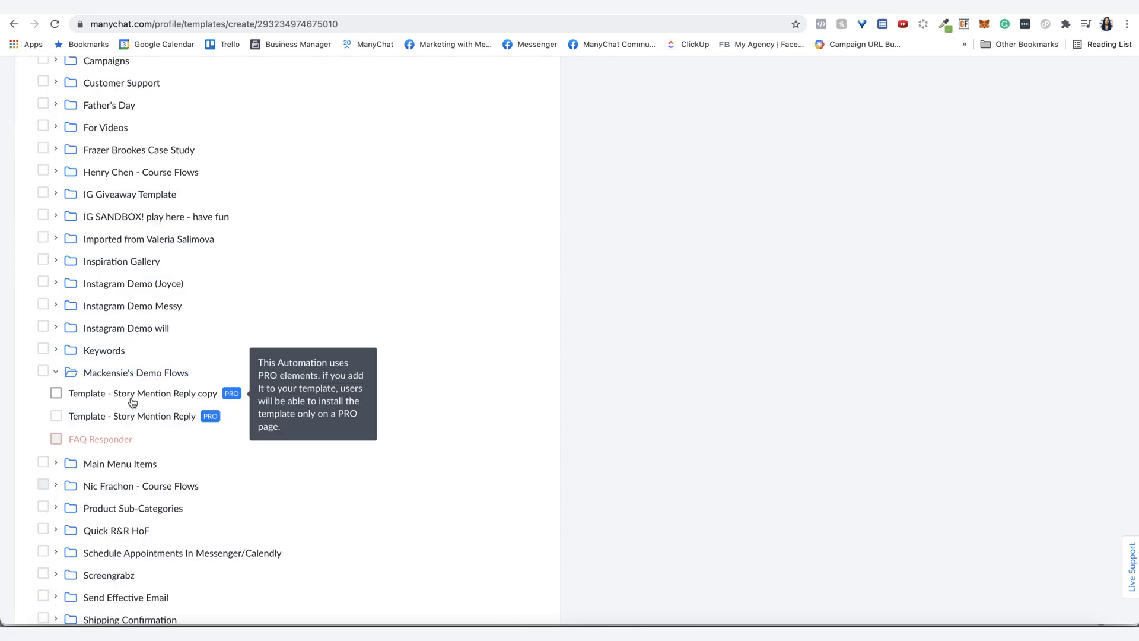
mouse_move(57, 416)
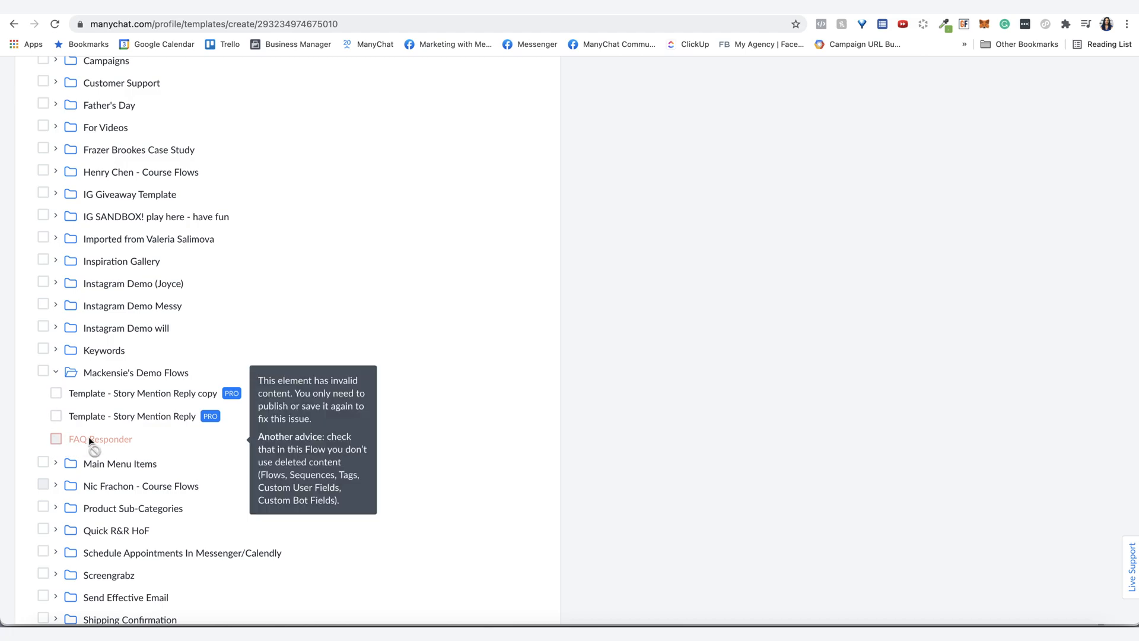
mouse_move(99, 441)
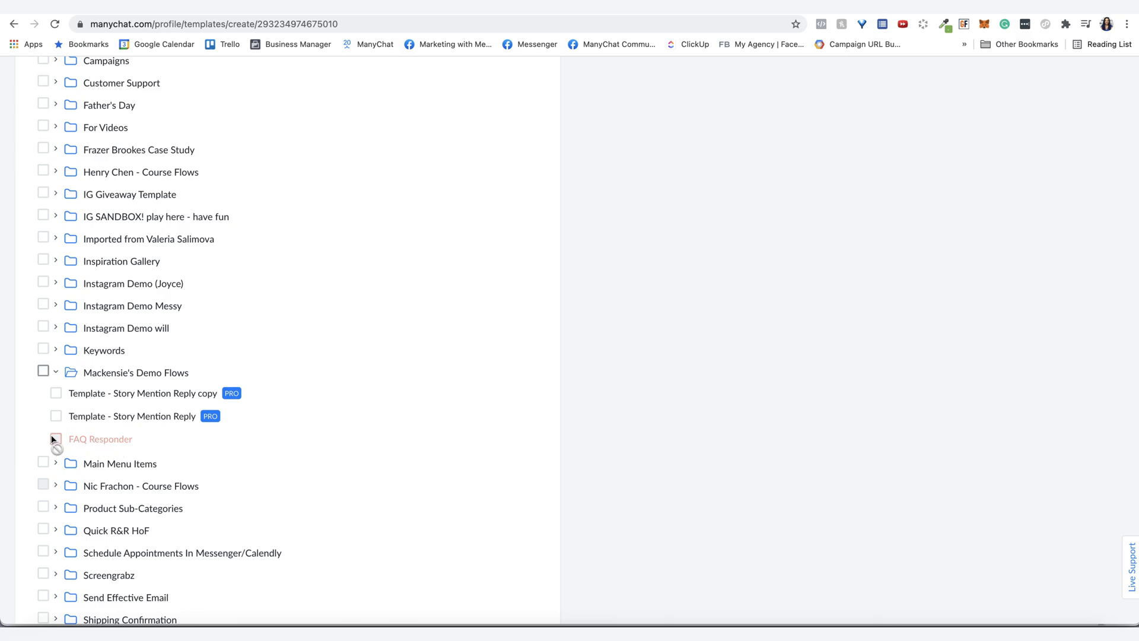
mouse_move(95, 439)
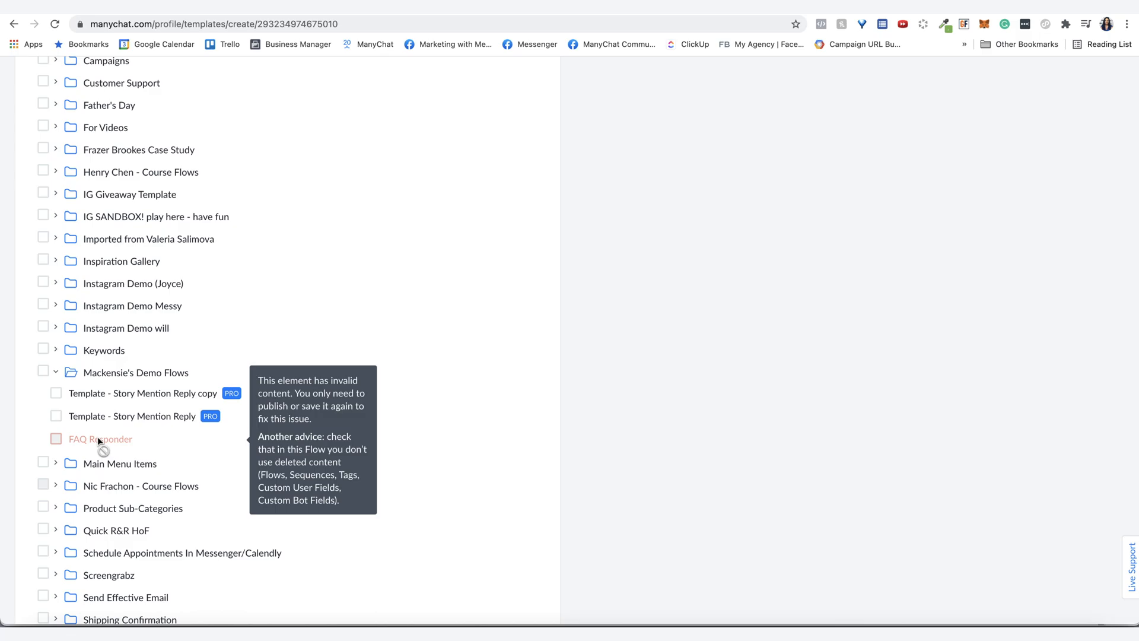
scroll(down, 3)
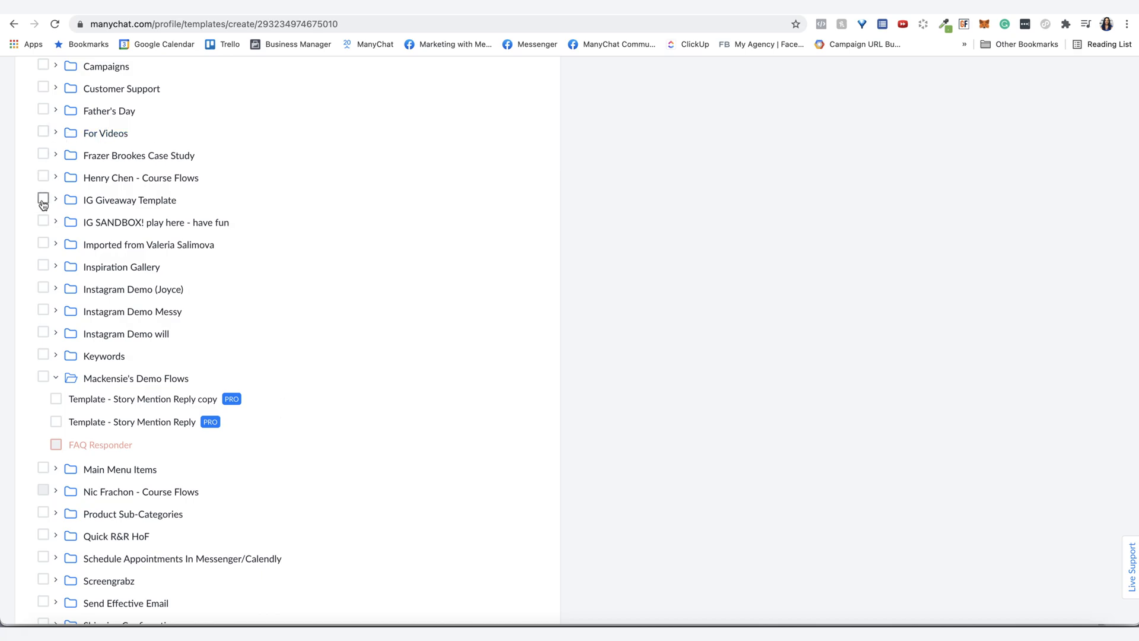
- Try the IG Giveaway Template folder and IG Story giveaway growth tool, keeping only Template - Story Mention Reply
click(43, 200)
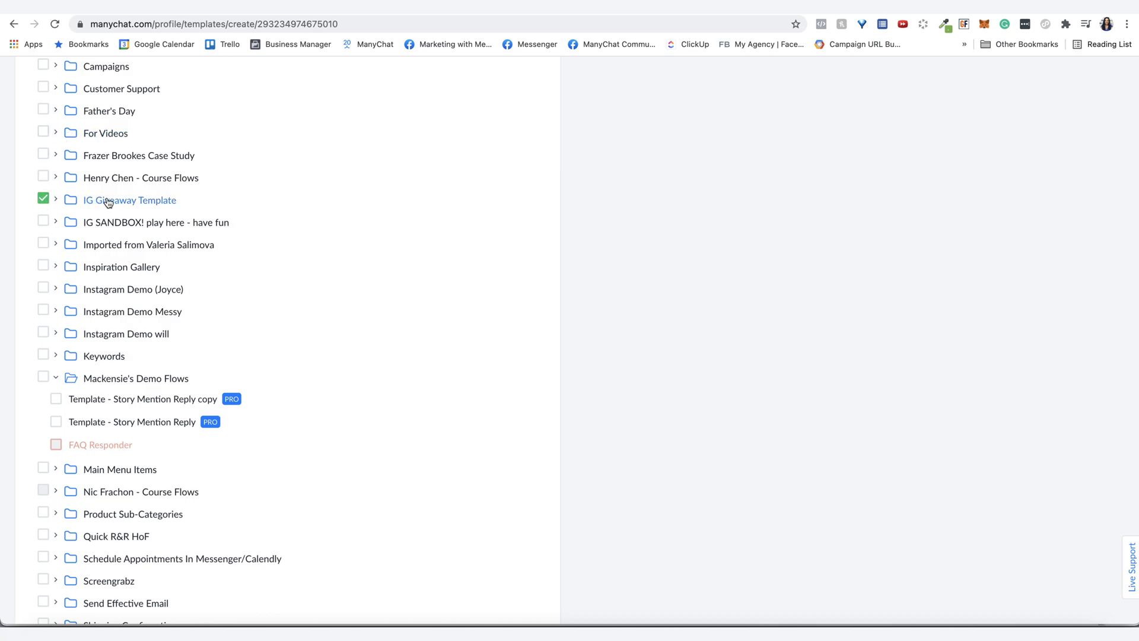
mouse_move(130, 199)
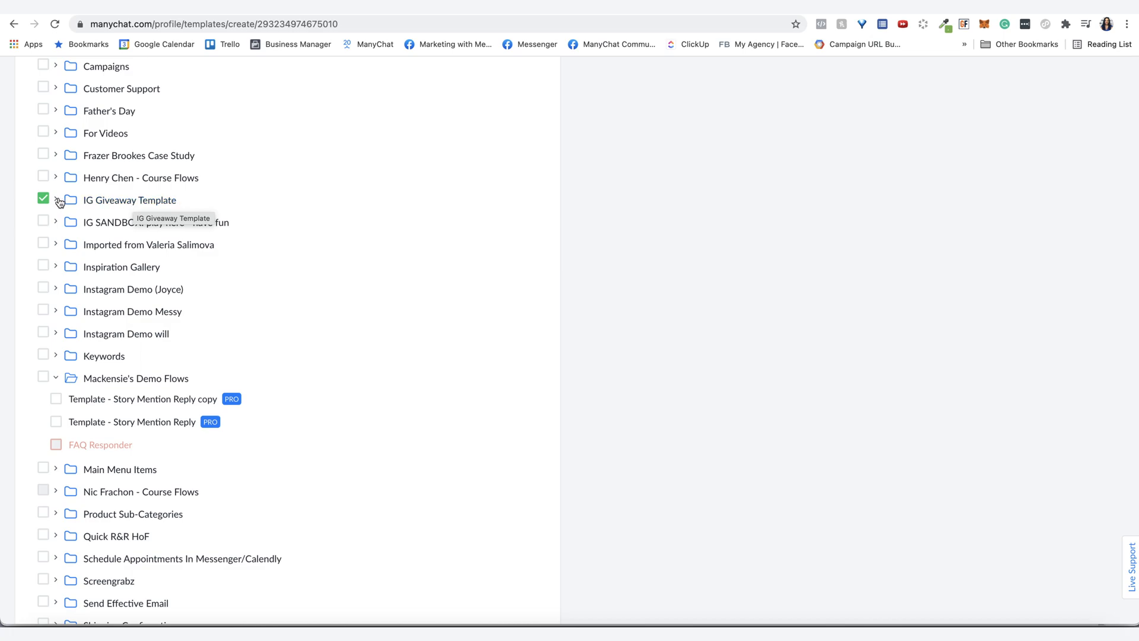
click(55, 199)
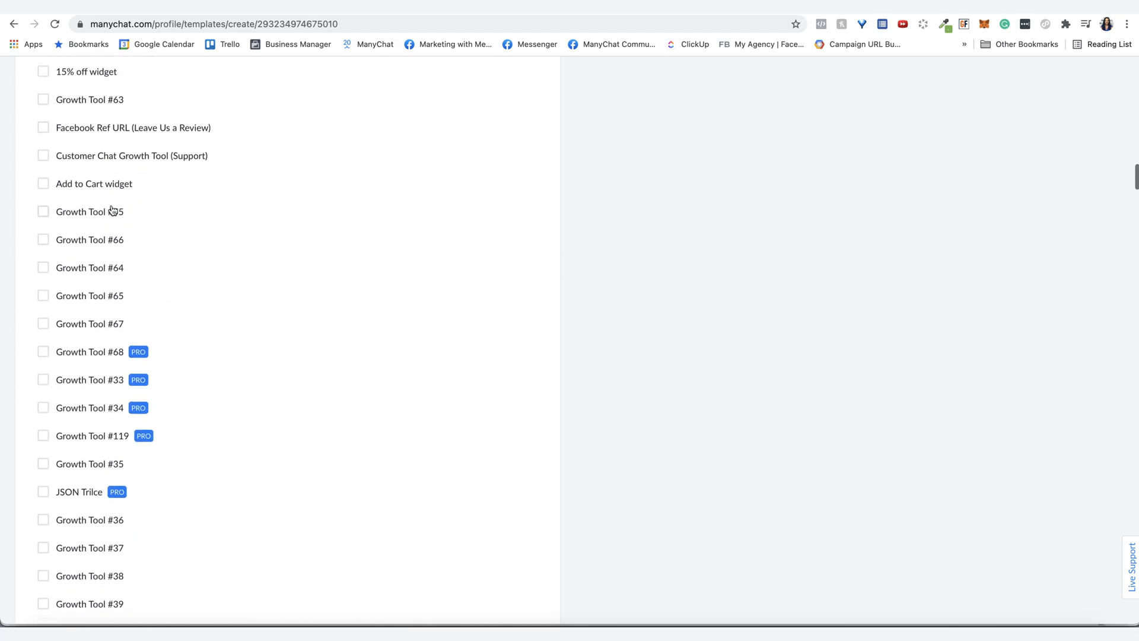
scroll(down, 3)
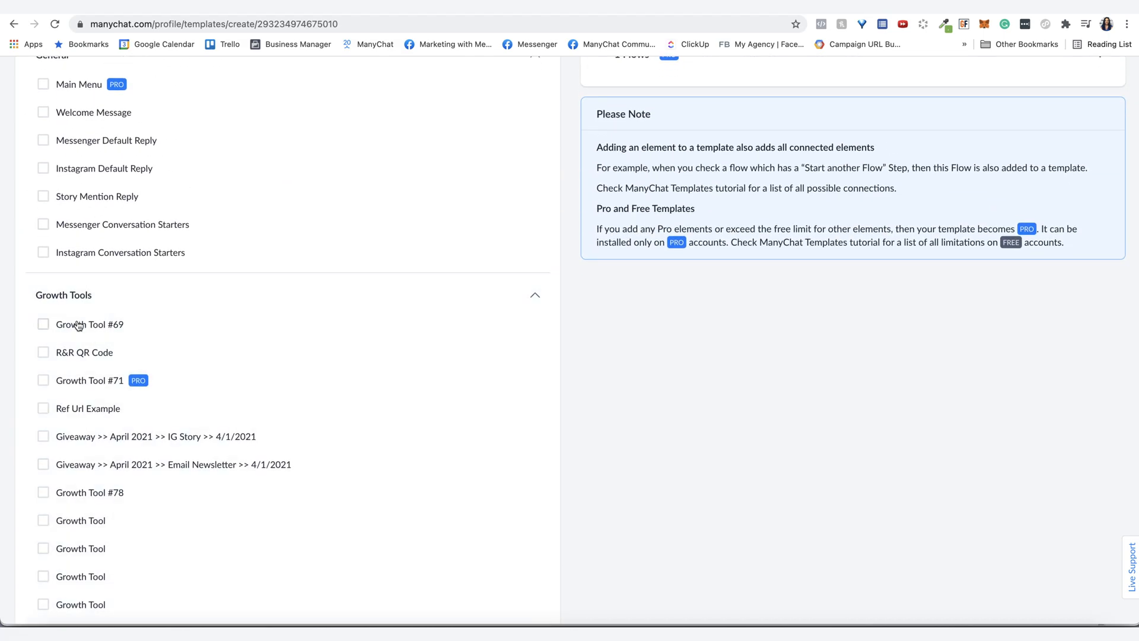
mouse_move(13, 435)
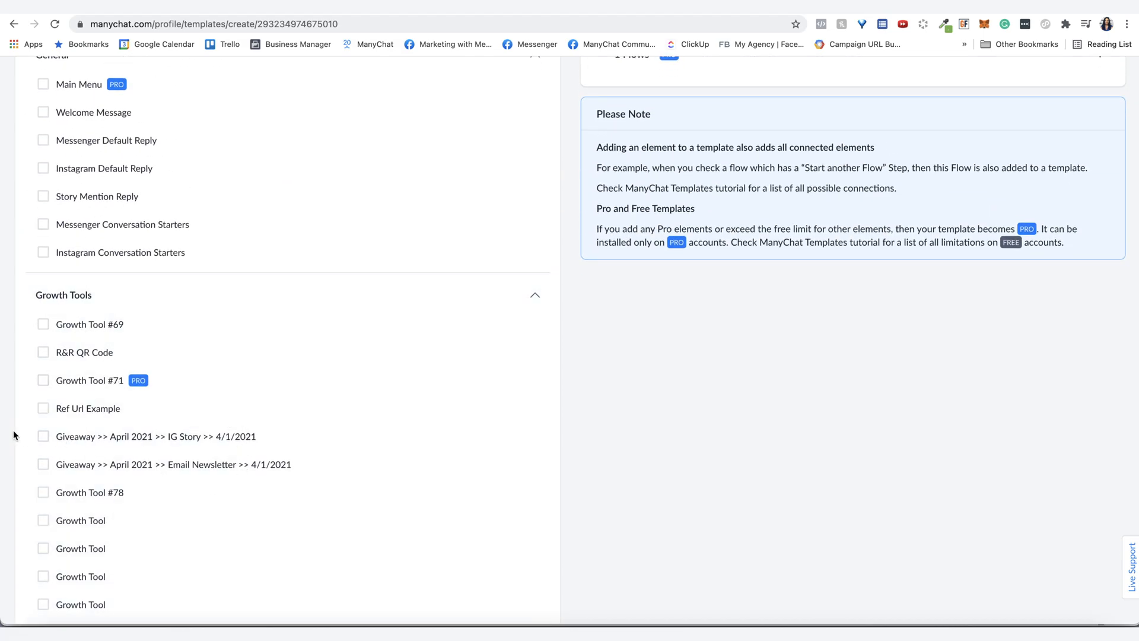
click(43, 436)
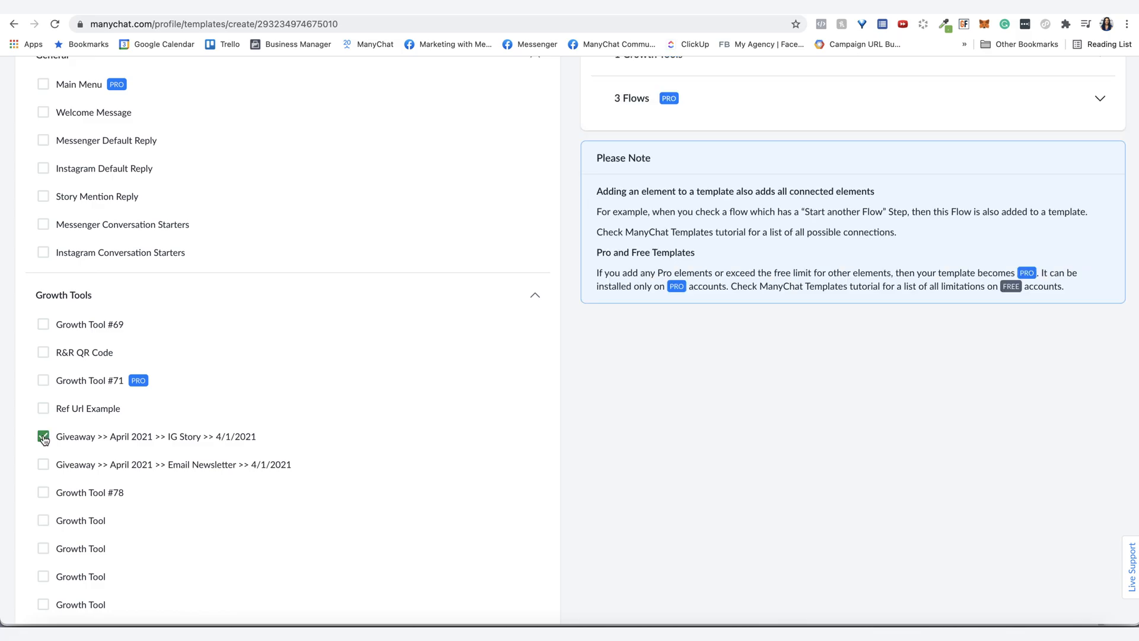
click(43, 437)
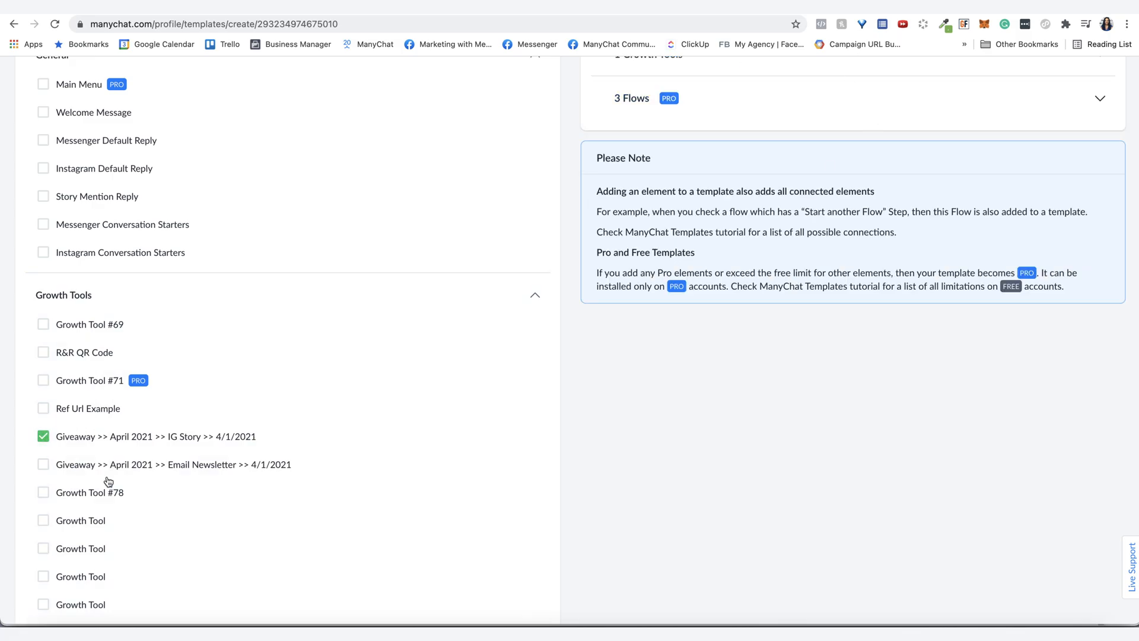
click(631, 99)
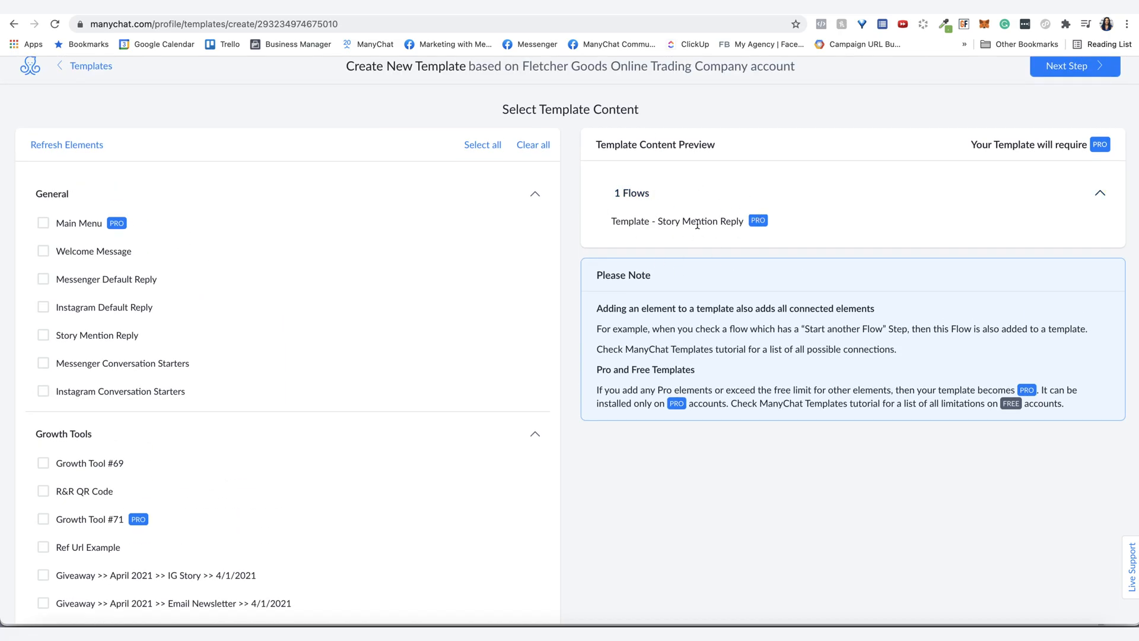
- Include Main Menu under General, bringing the preview to 1 General item and 9 Flows
scroll(down, 3)
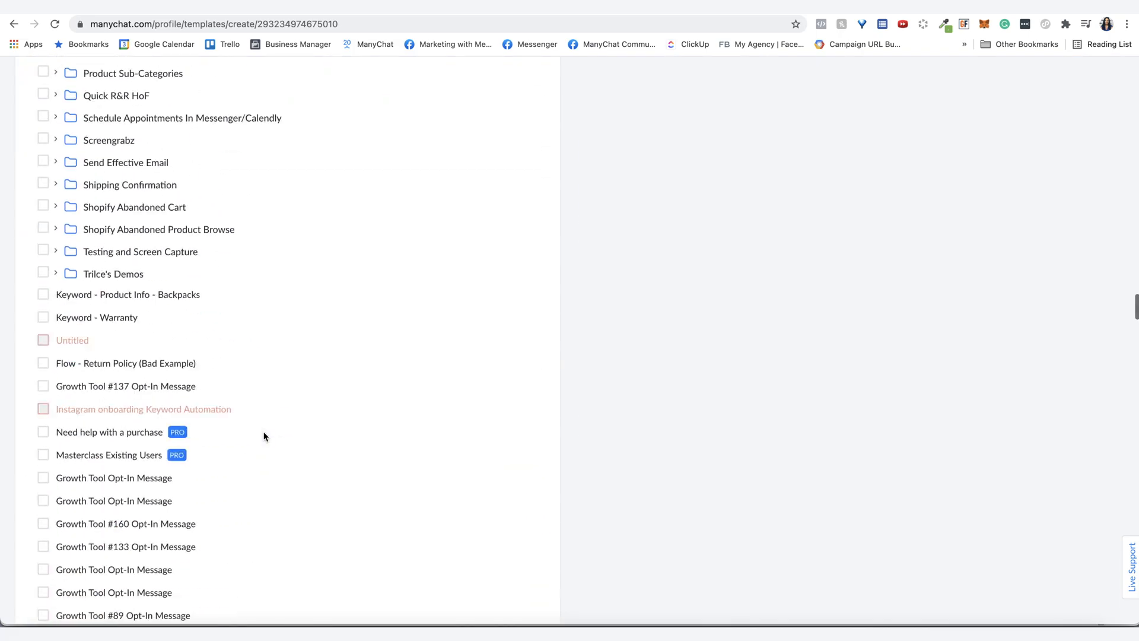
scroll(down, 3)
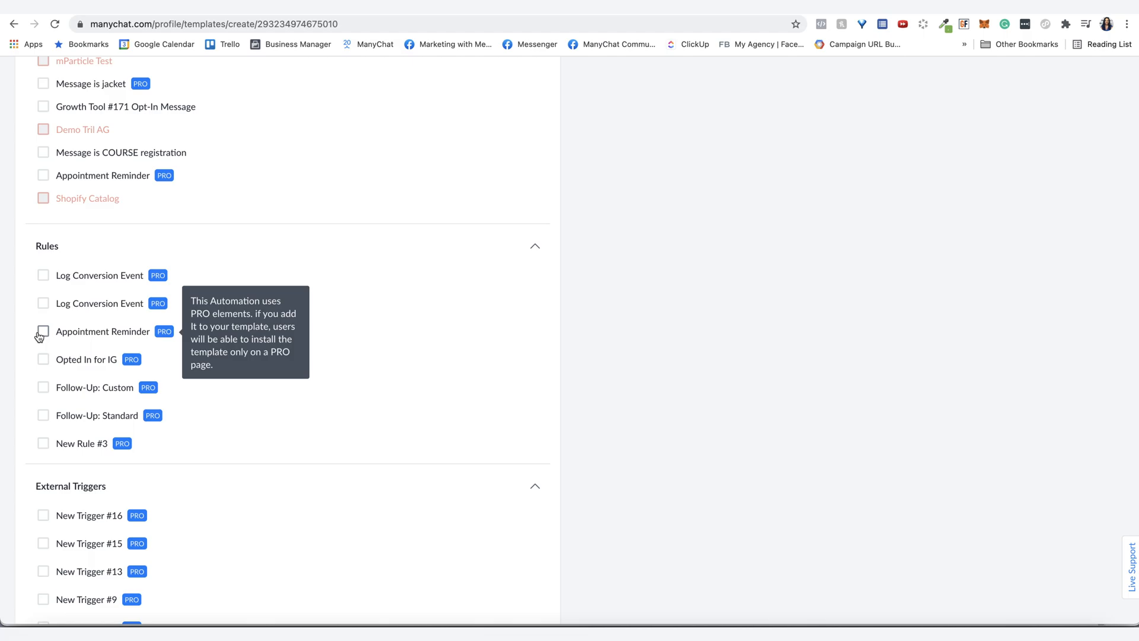
mouse_move(763, 288)
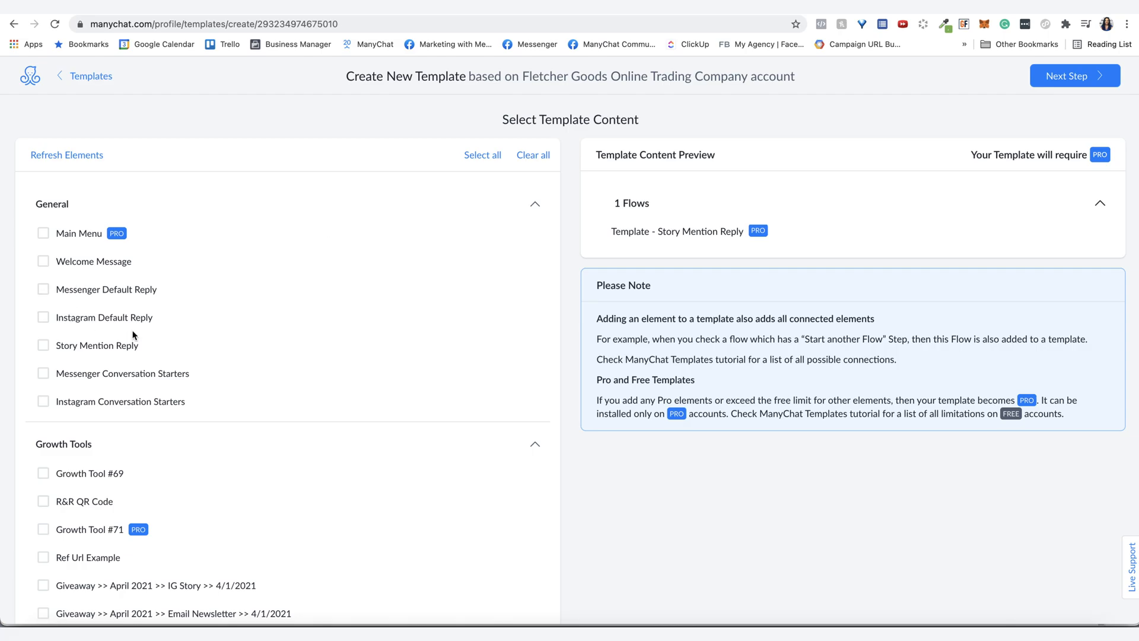
click(43, 233)
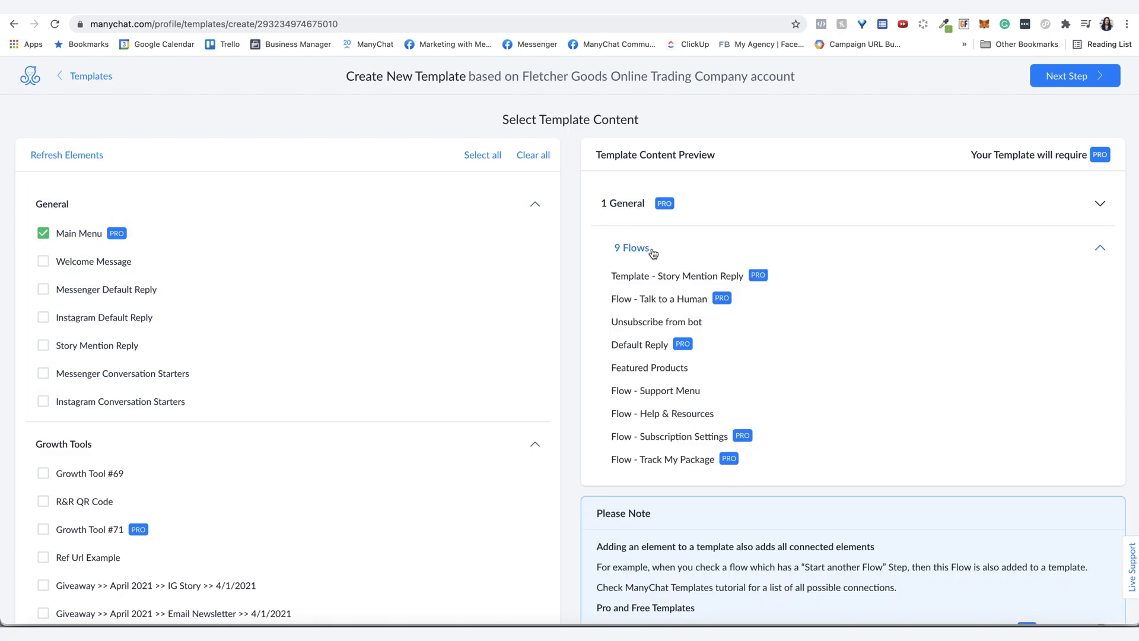
mouse_move(652, 480)
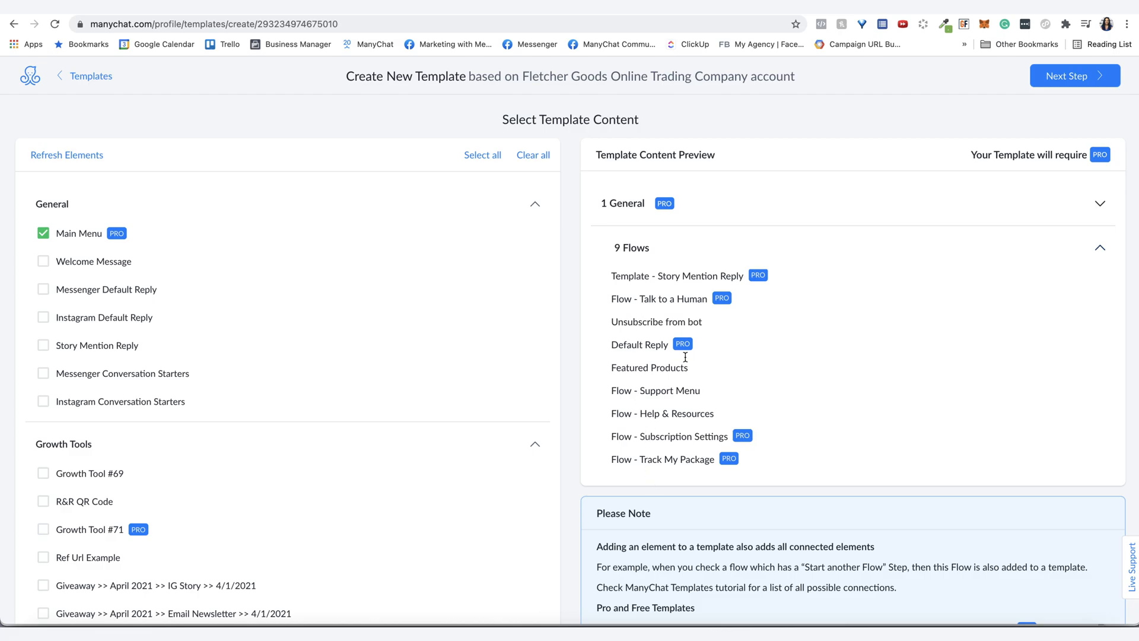
- Advance past the untyped Messenger content warning to the Set Up Bot Fields step
click(1073, 76)
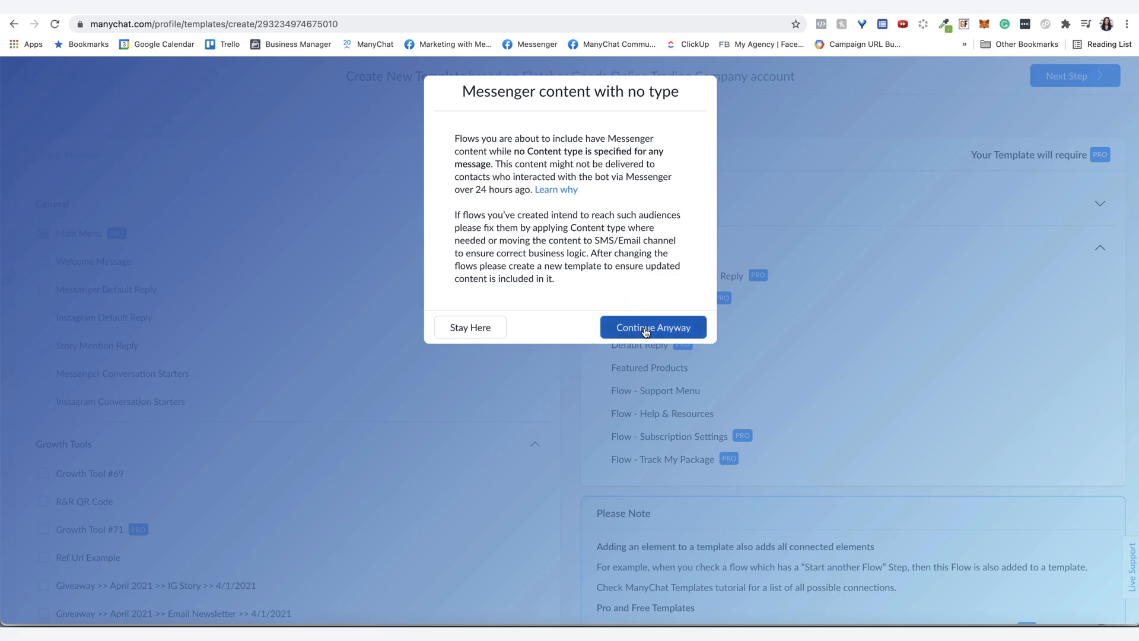
click(652, 328)
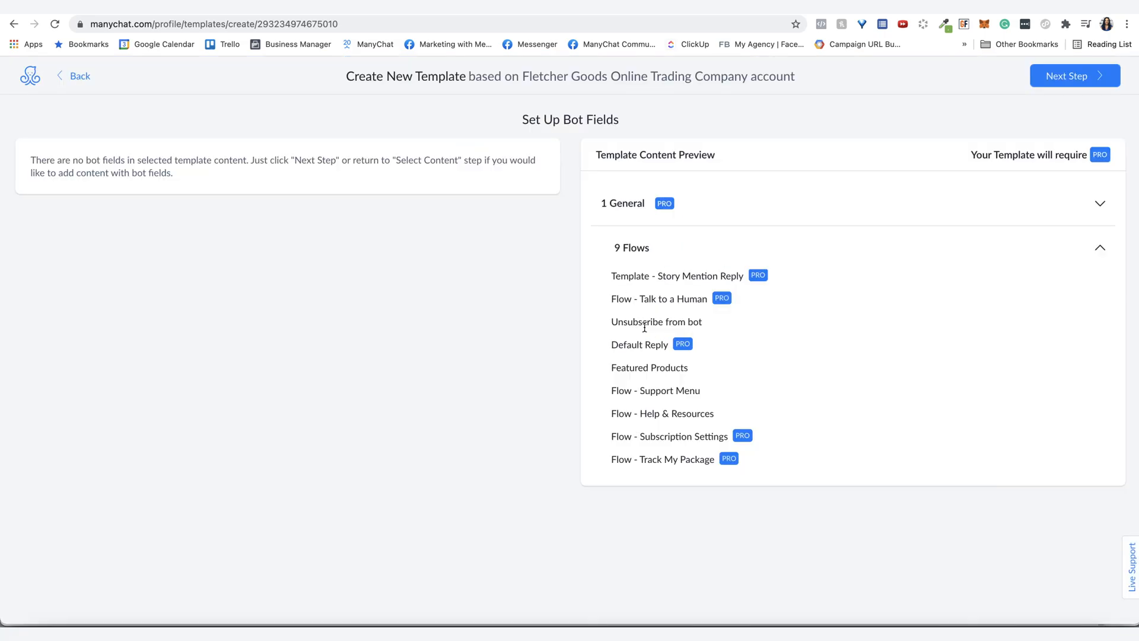
mouse_move(662, 384)
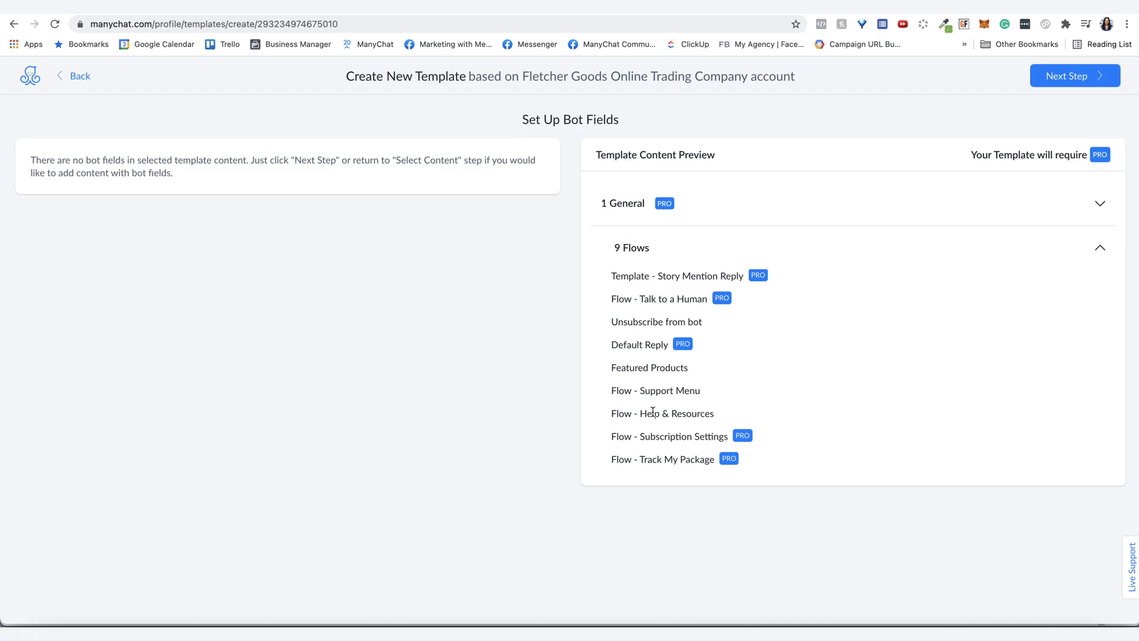
mouse_move(263, 146)
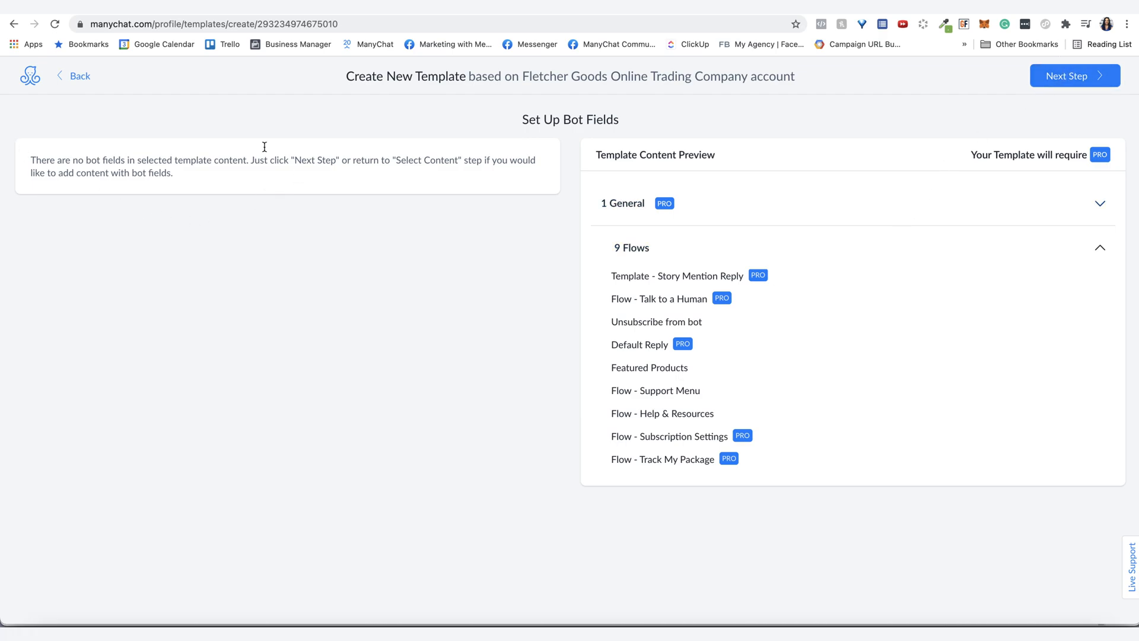
mouse_move(585, 240)
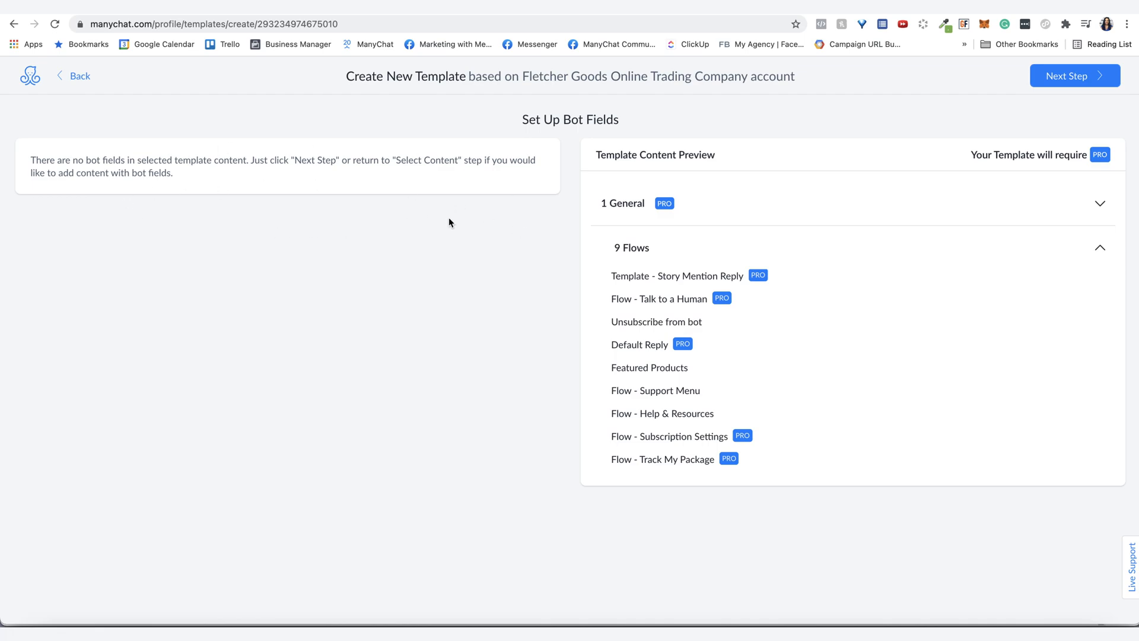
mouse_move(398, 291)
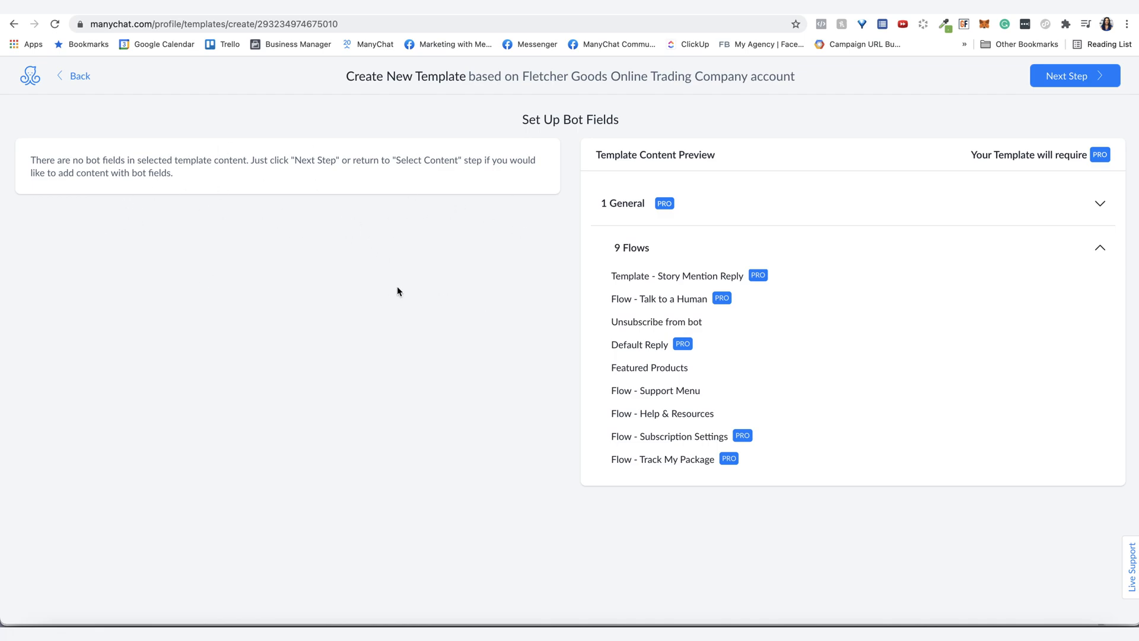
mouse_move(298, 145)
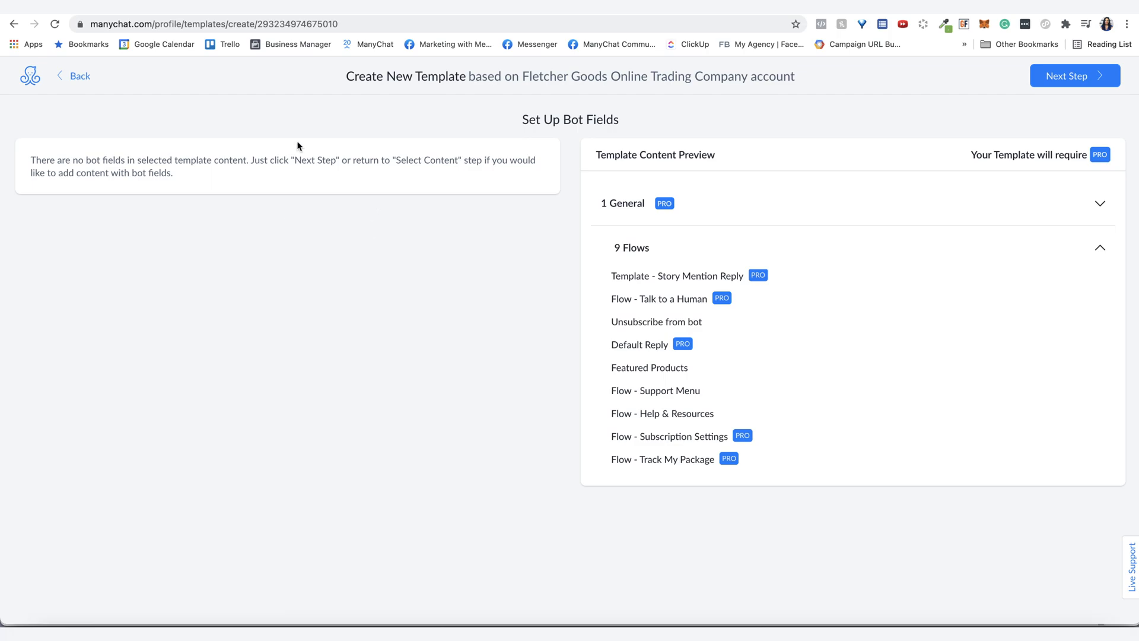
- Name the template 'IG Example Template' with protection off and create it
click(1074, 76)
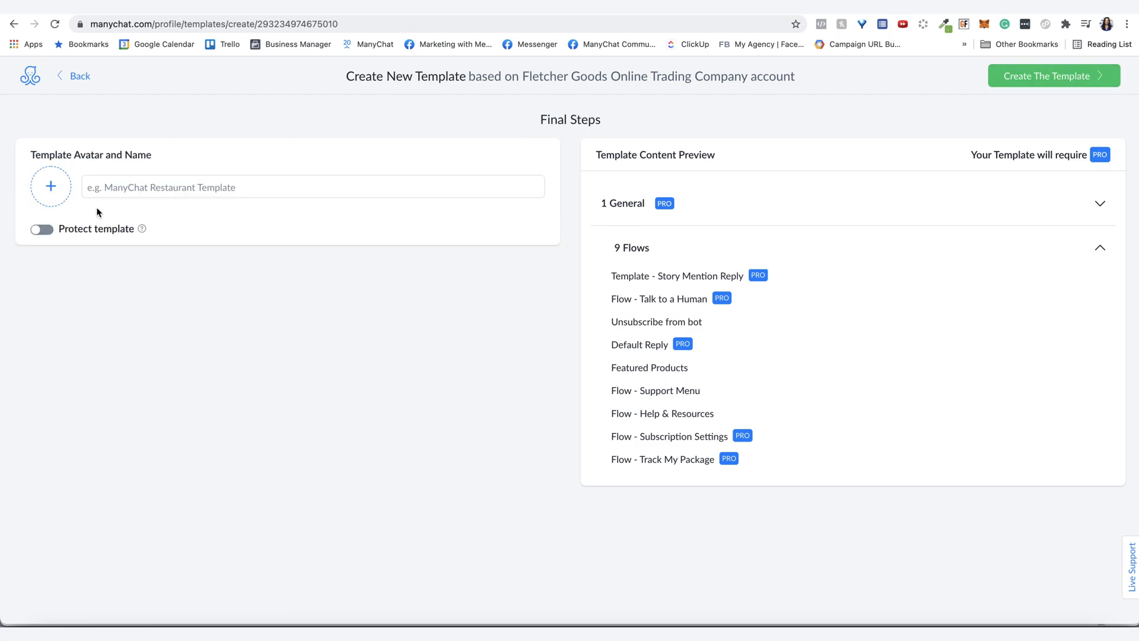
click(312, 186)
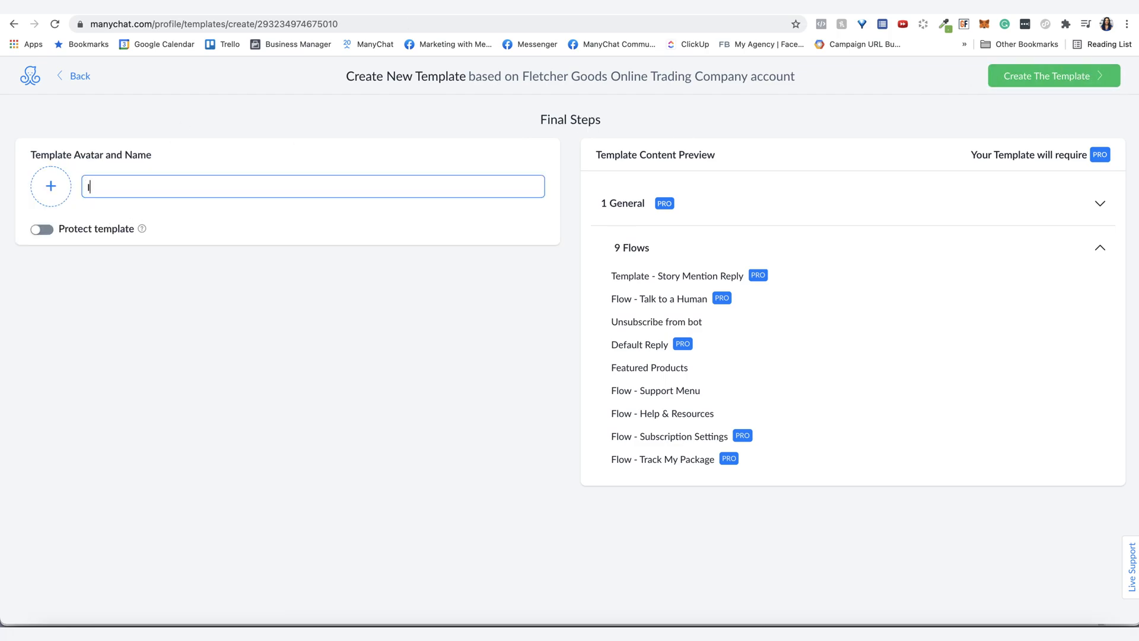
text(IG)
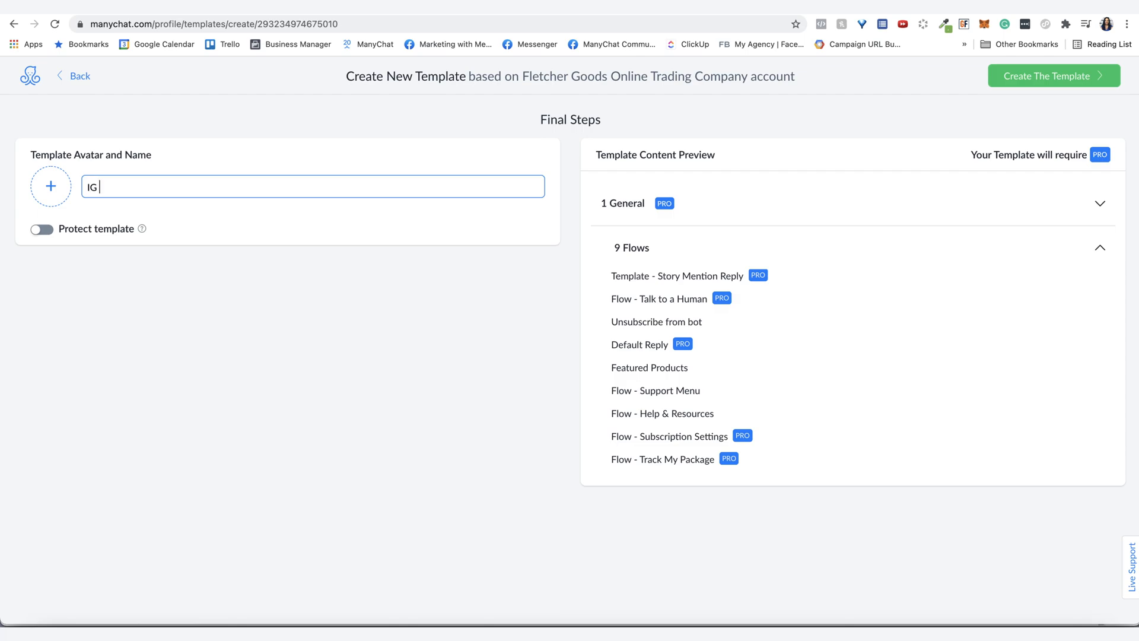
text(Example Temp)
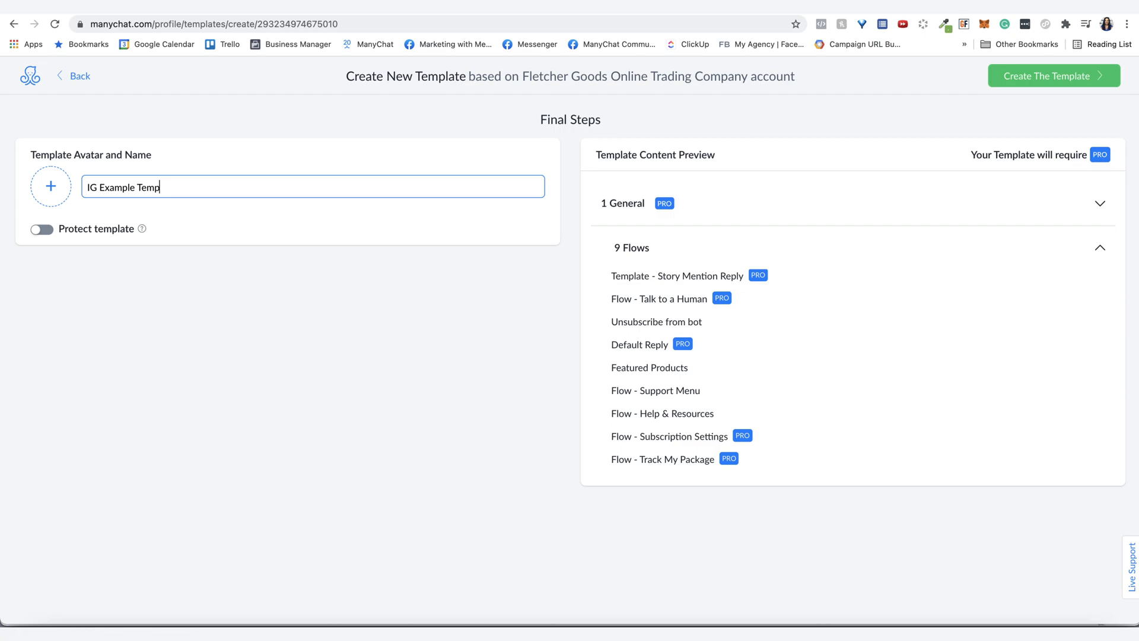
text(late)
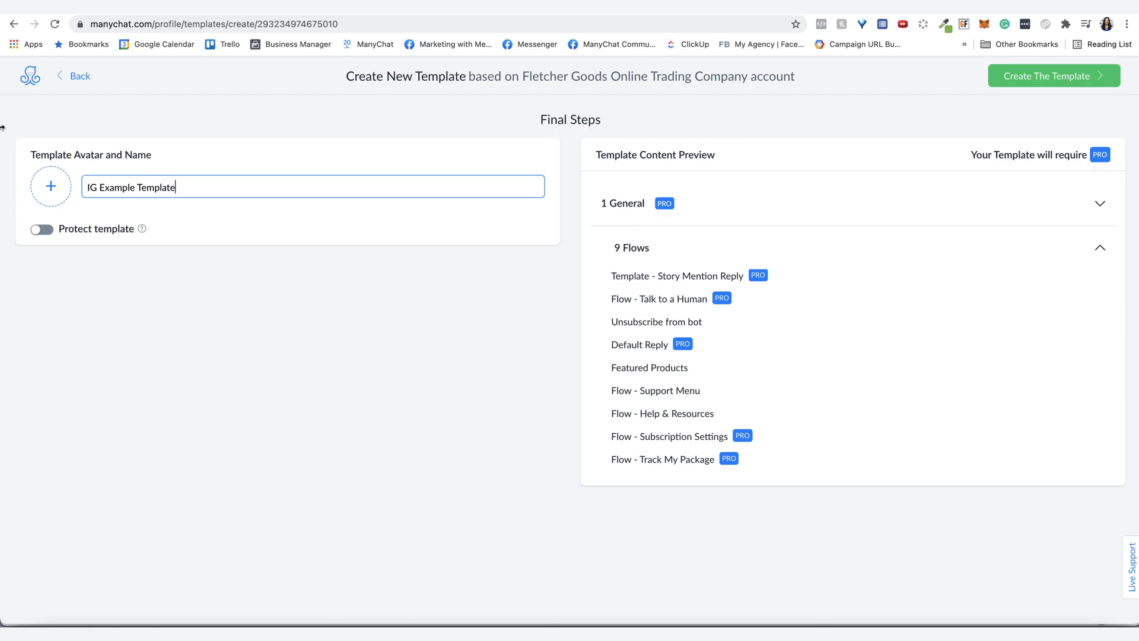
mouse_move(90, 231)
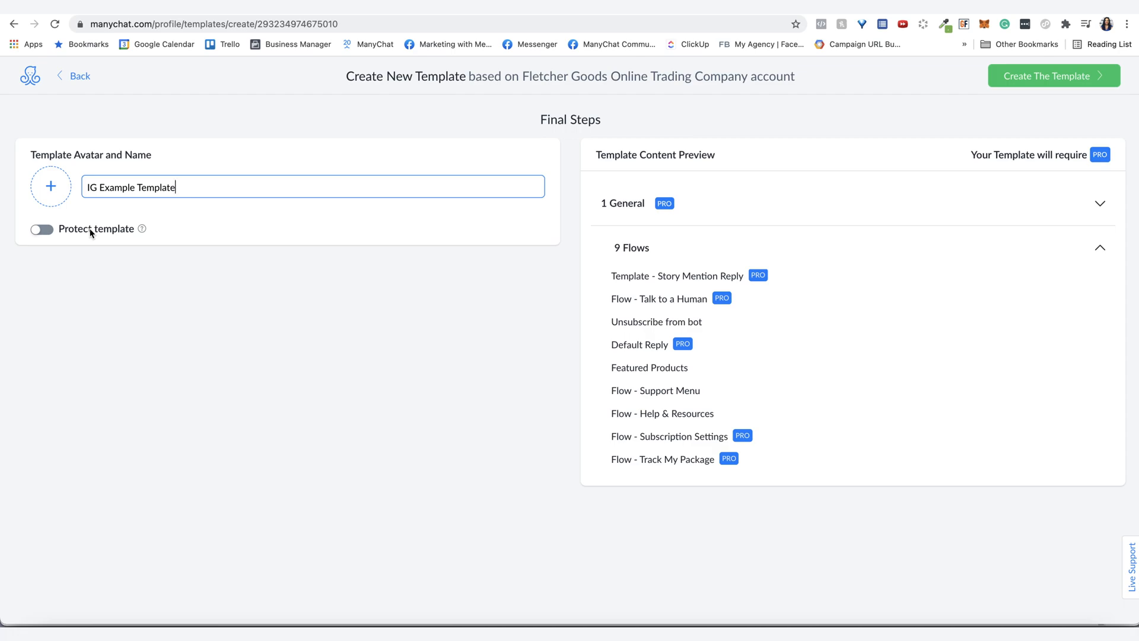
mouse_move(90, 243)
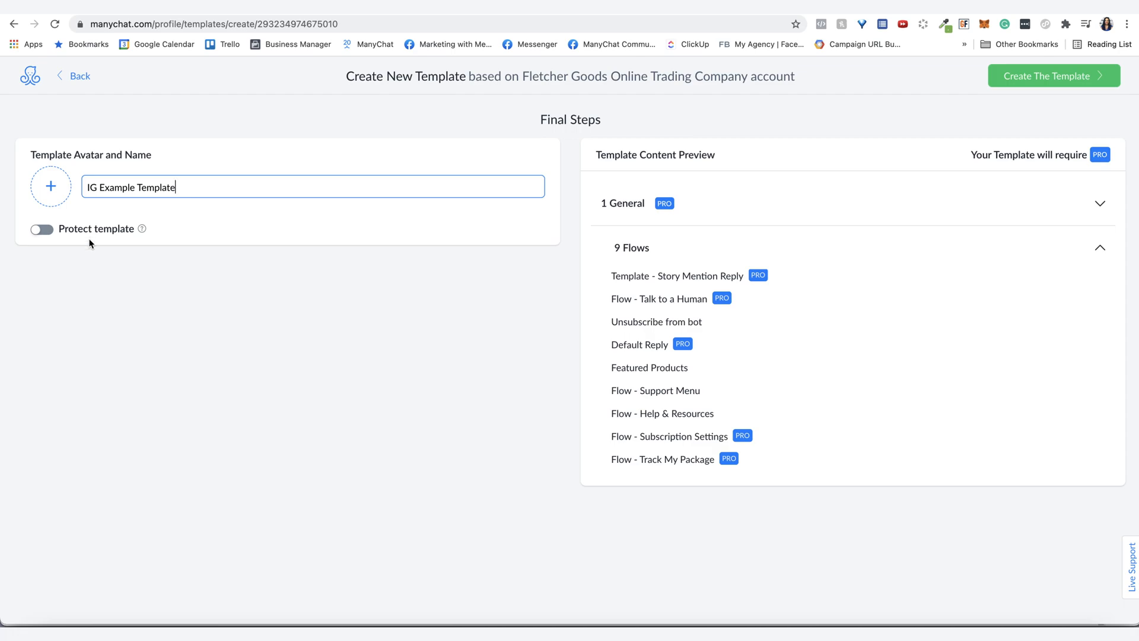
mouse_move(144, 229)
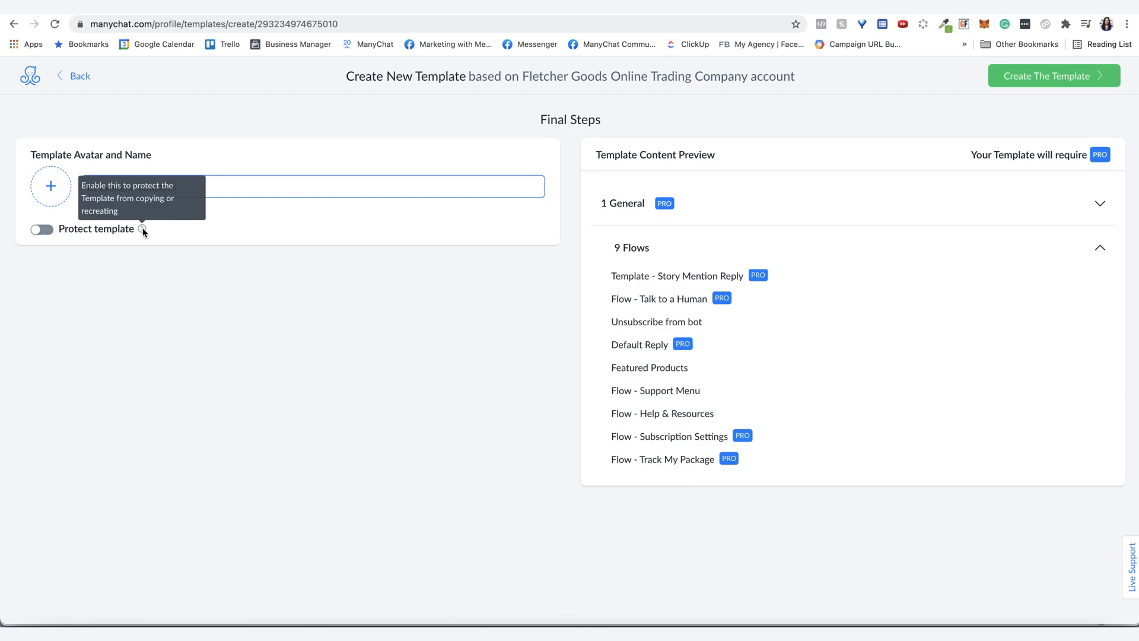
text(IG Example Template)
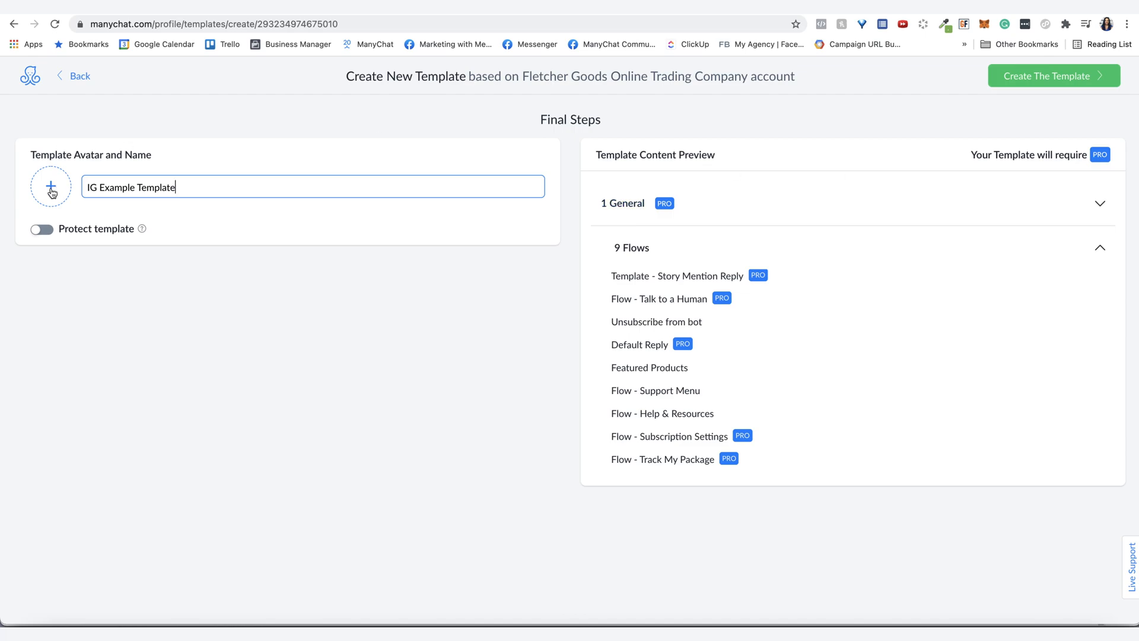
mouse_move(937, 87)
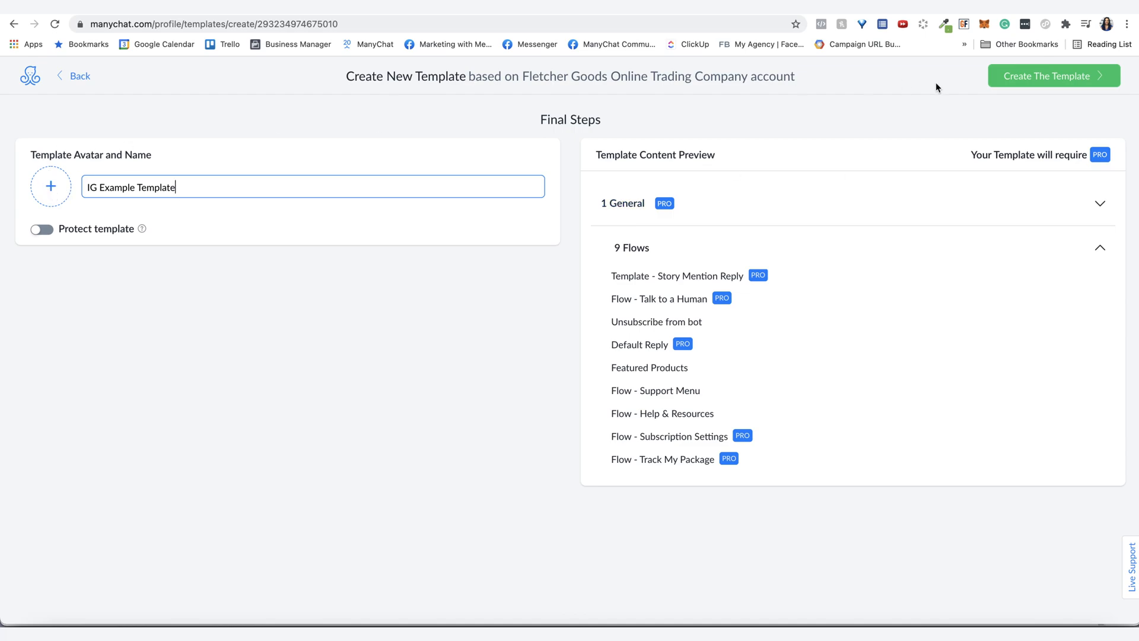
click(1052, 76)
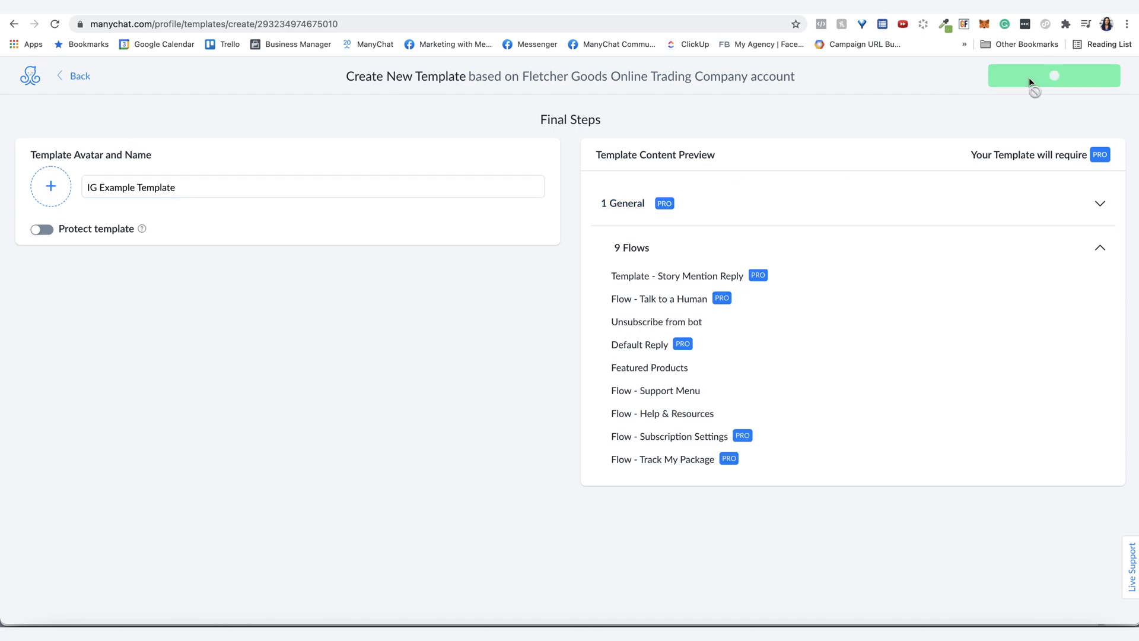
- Switch sharing to a single-use link and go to the template's preferences page
click(1054, 76)
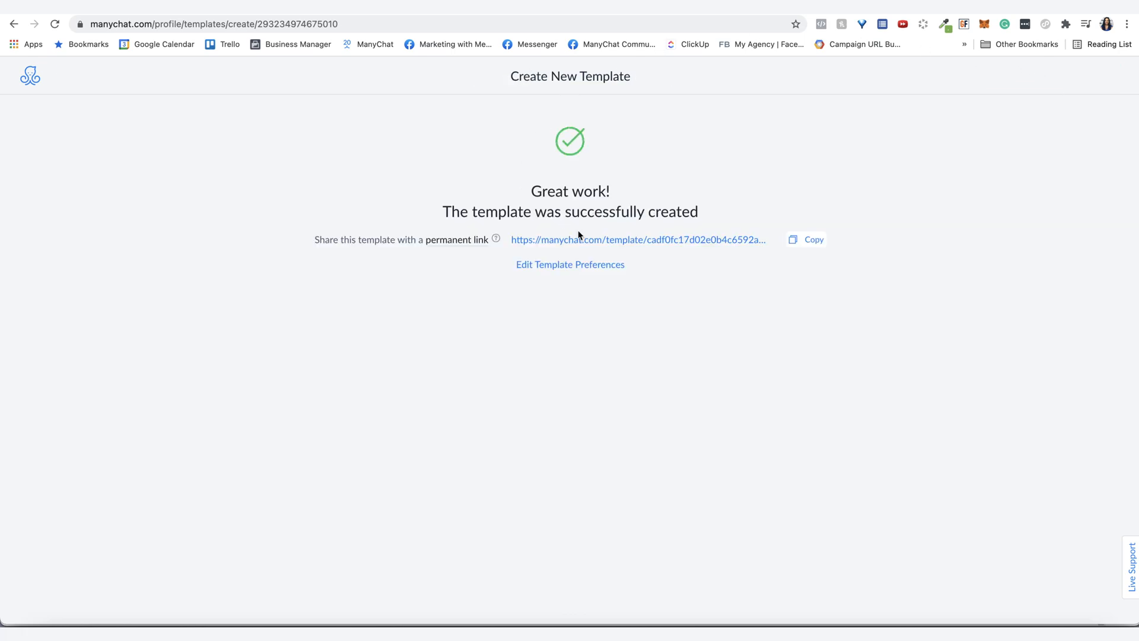
mouse_move(625, 239)
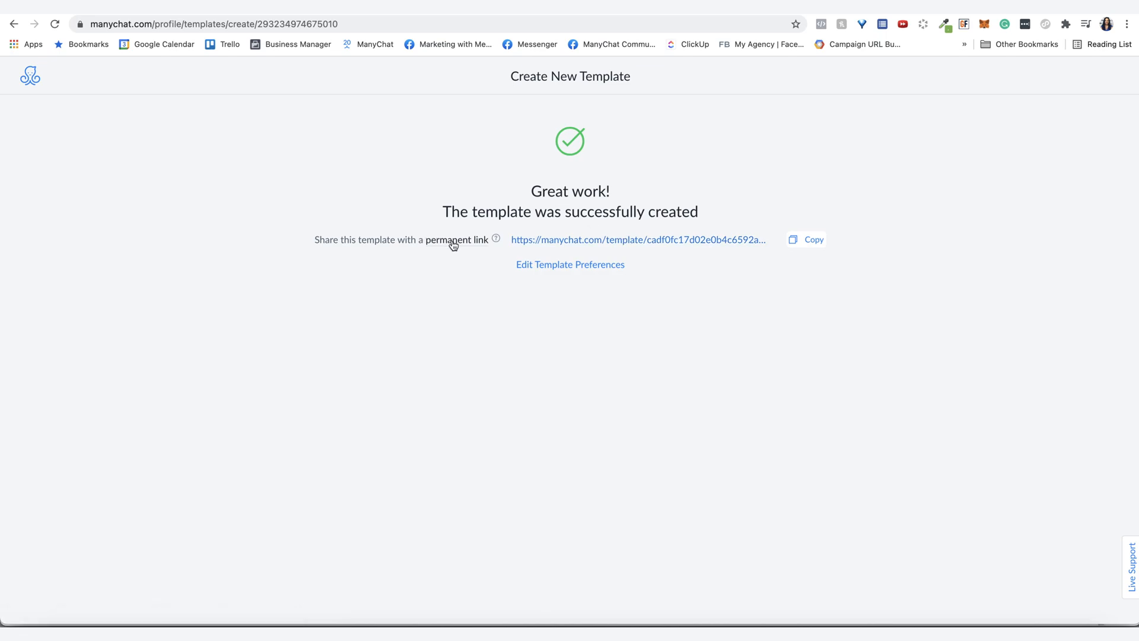
mouse_move(444, 314)
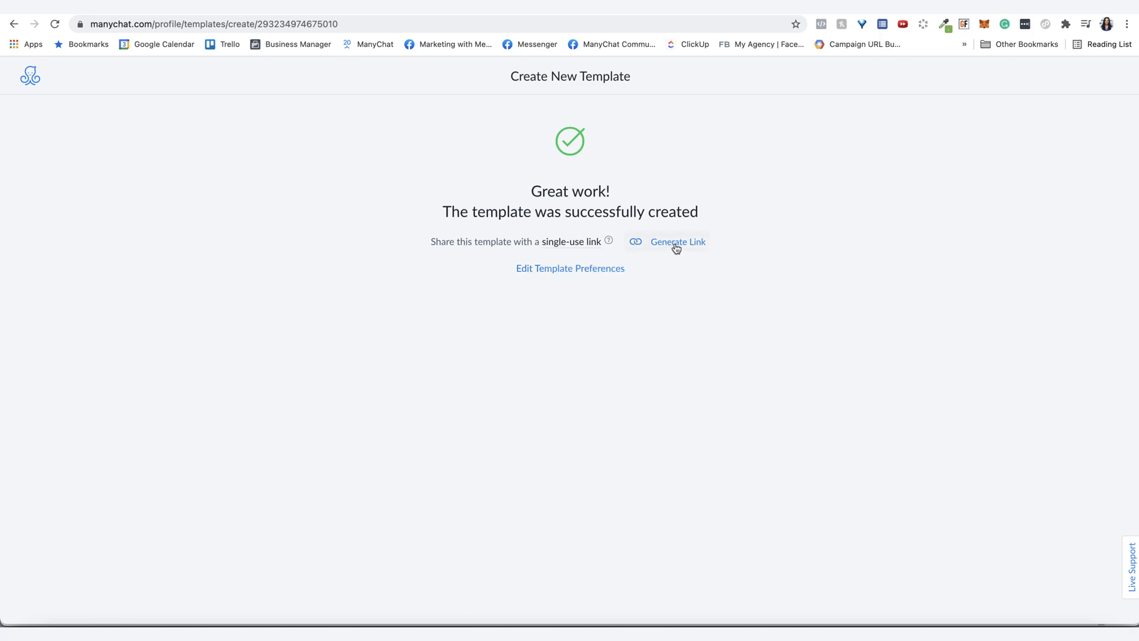
click(677, 241)
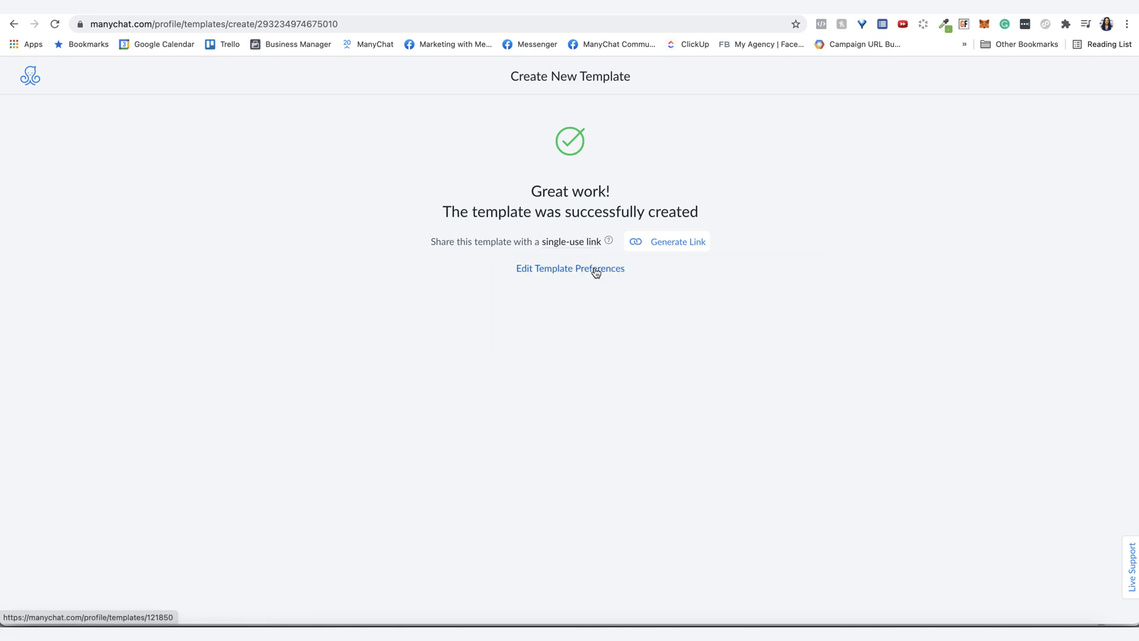
click(570, 268)
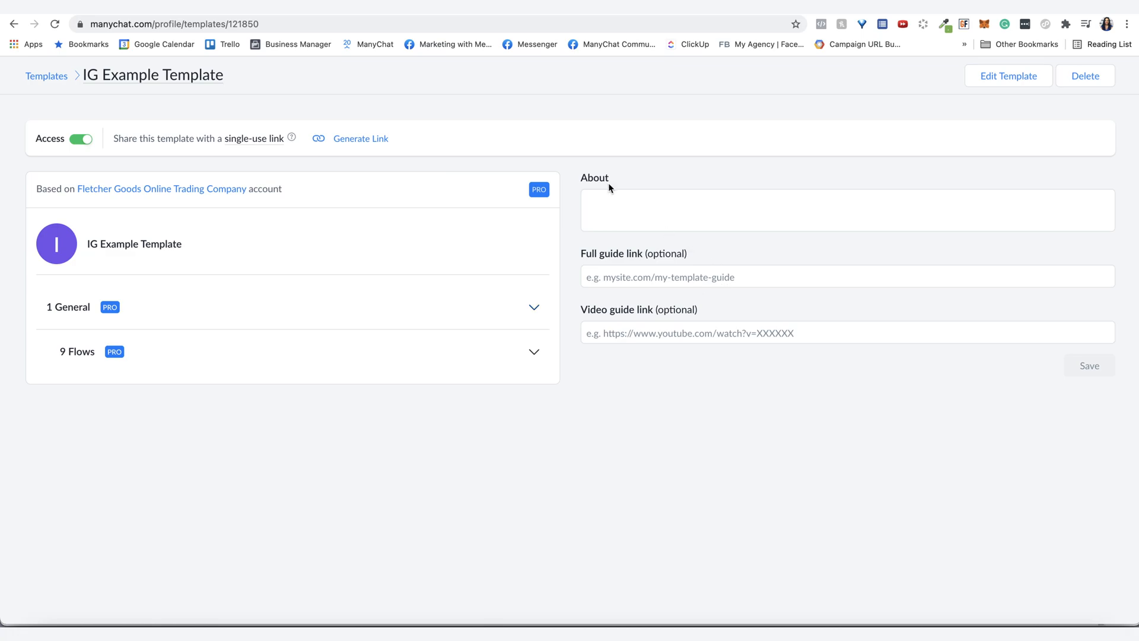
mouse_move(638, 237)
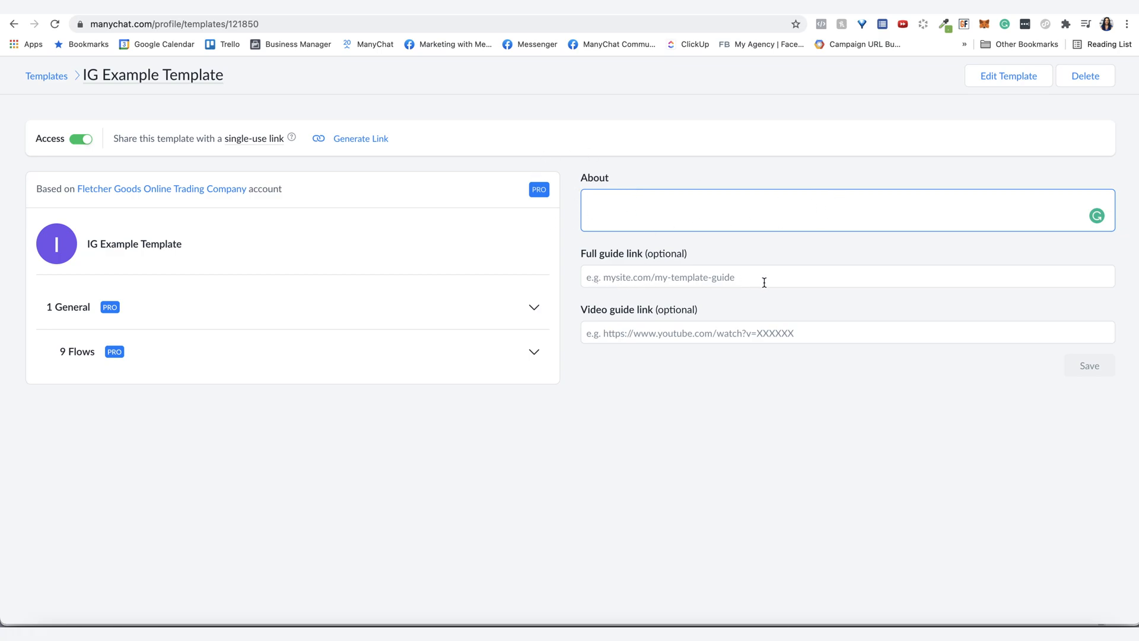
mouse_move(784, 271)
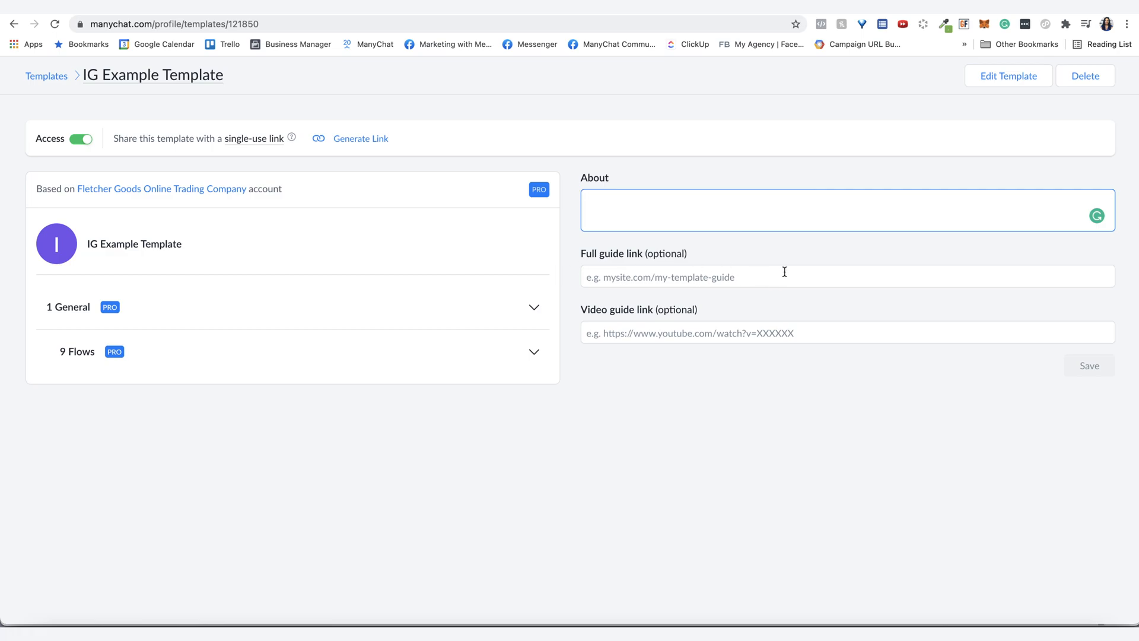
mouse_move(585, 329)
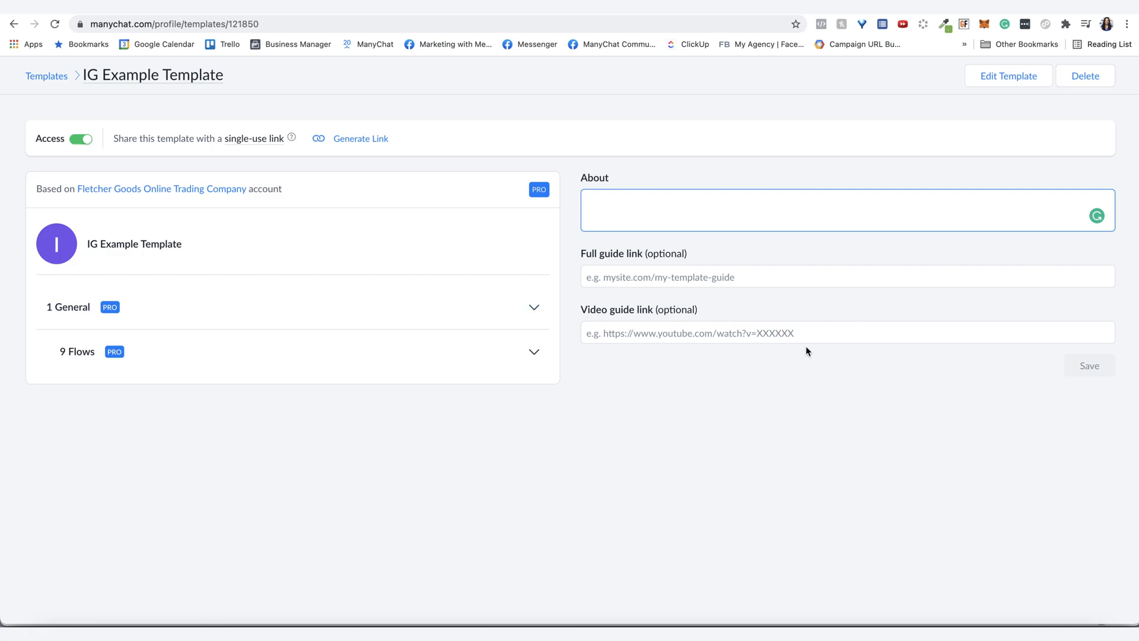
- Set sharing back to a permanent link, review the 9 flows, and begin editing the template
click(255, 137)
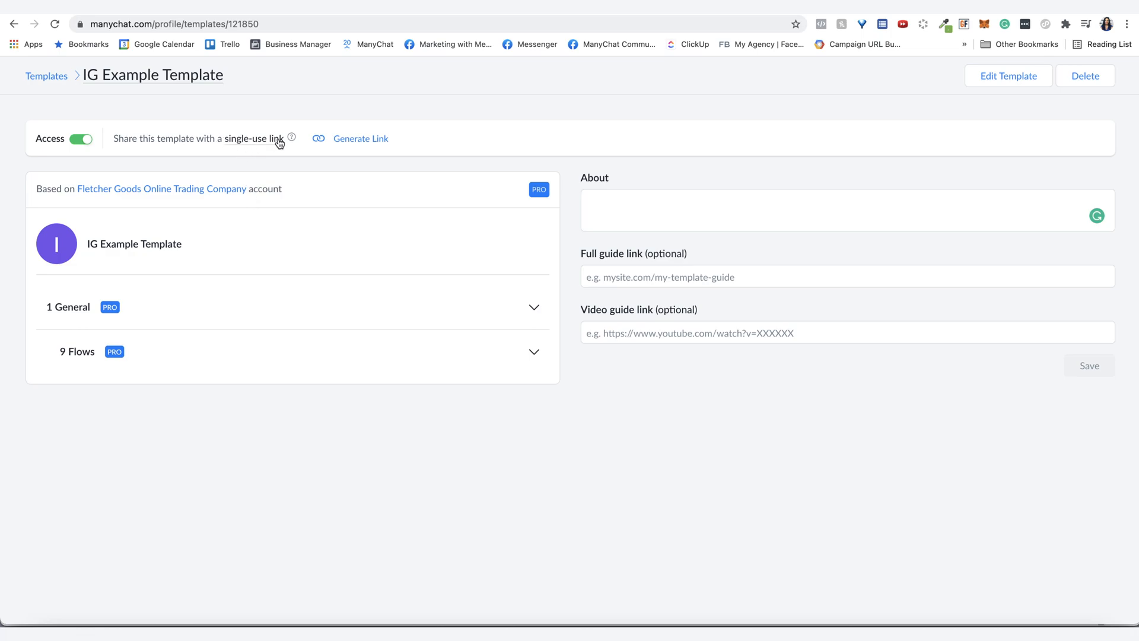
mouse_move(269, 170)
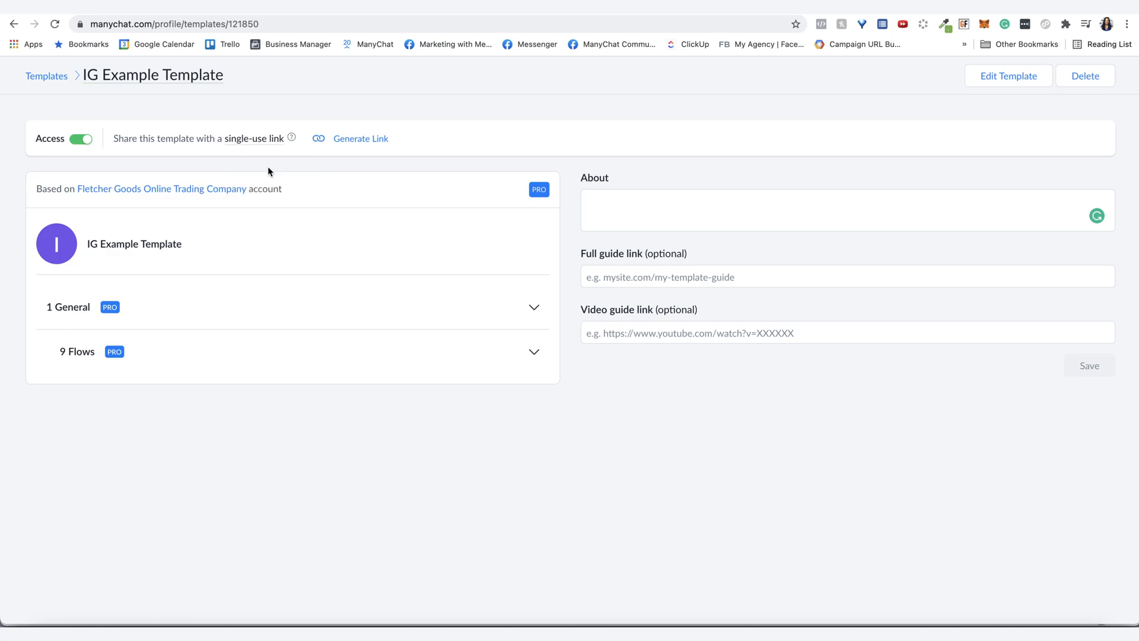
click(360, 138)
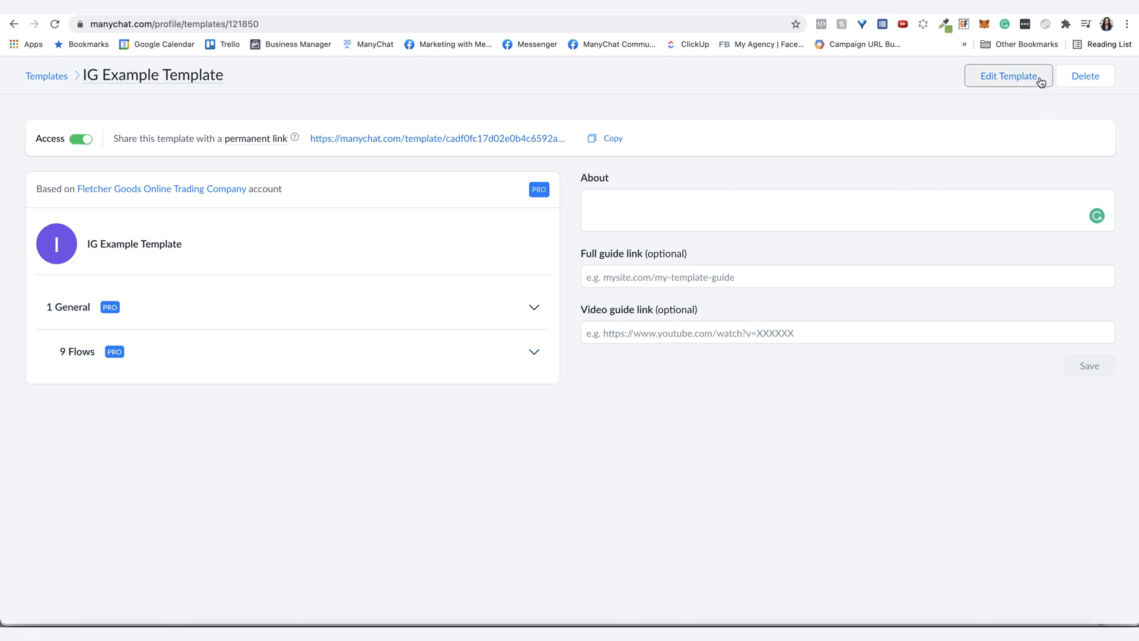
mouse_move(523, 143)
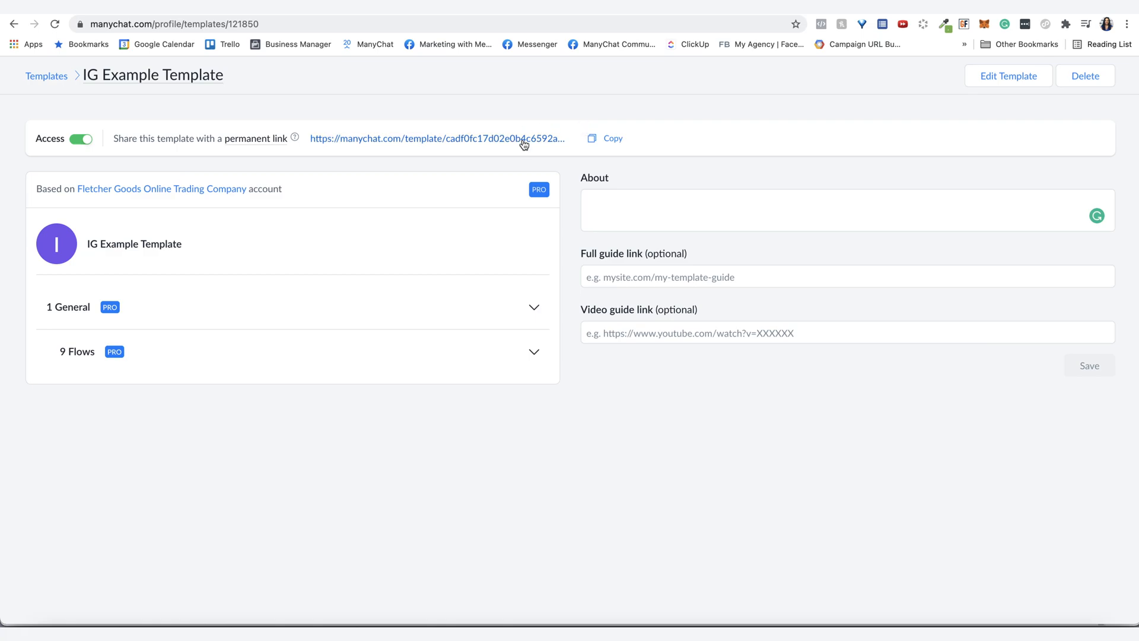
mouse_move(934, 150)
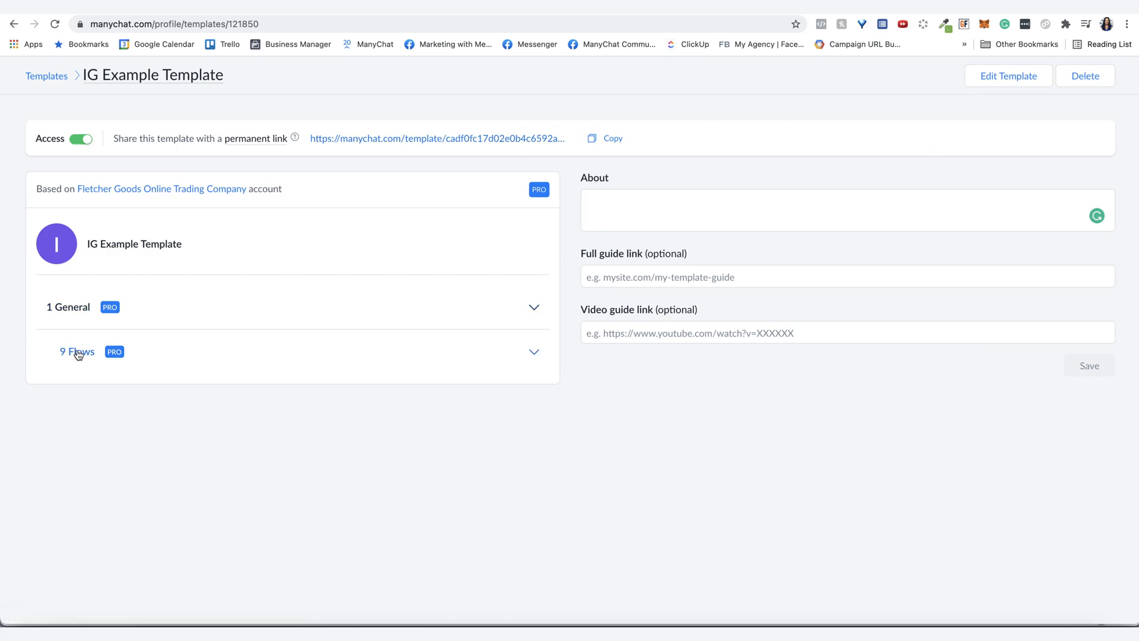
click(76, 351)
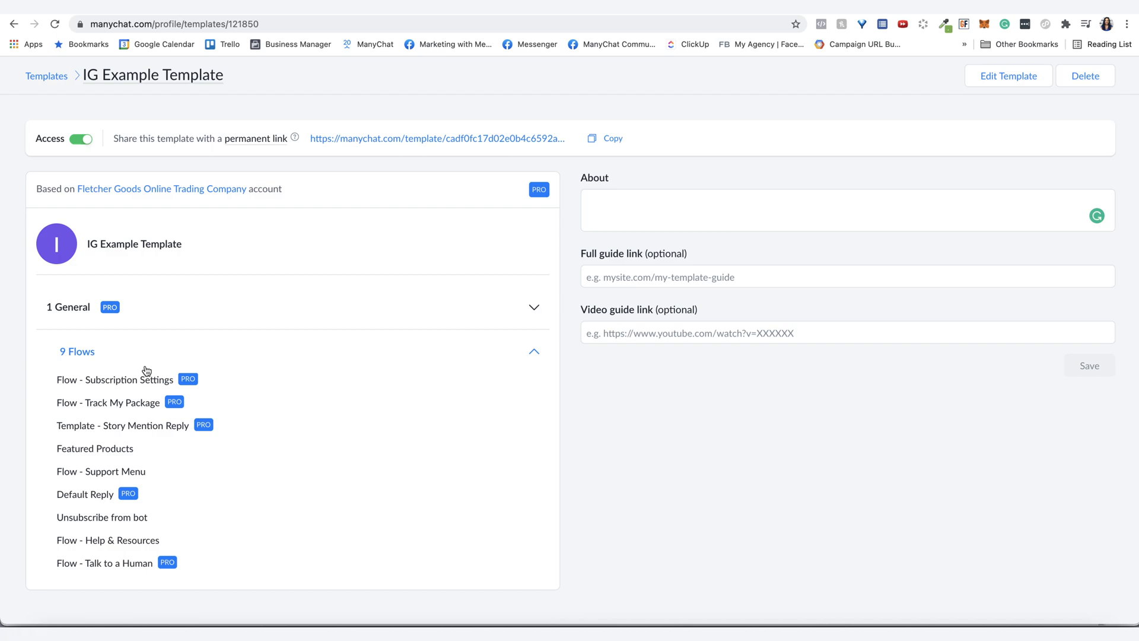
mouse_move(47, 440)
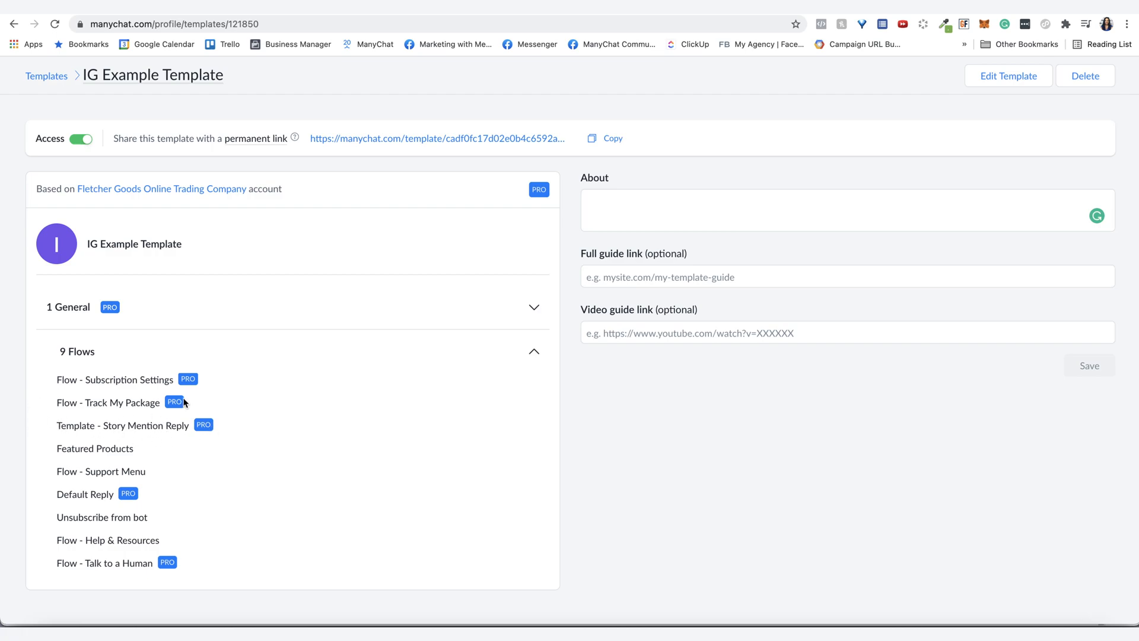
click(1009, 76)
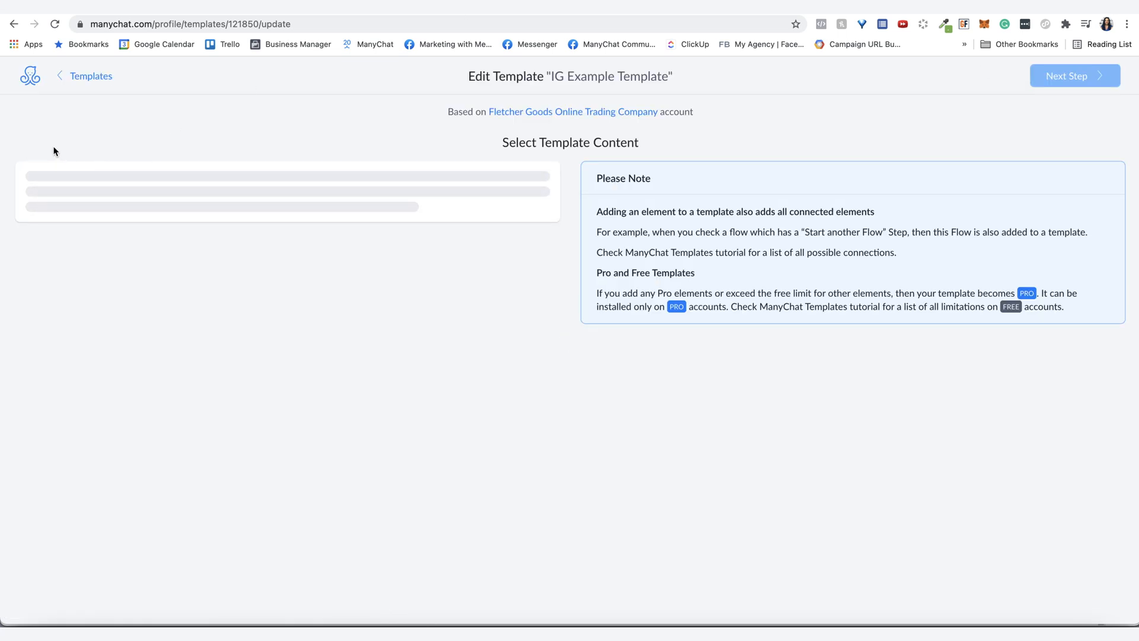
mouse_move(60, 181)
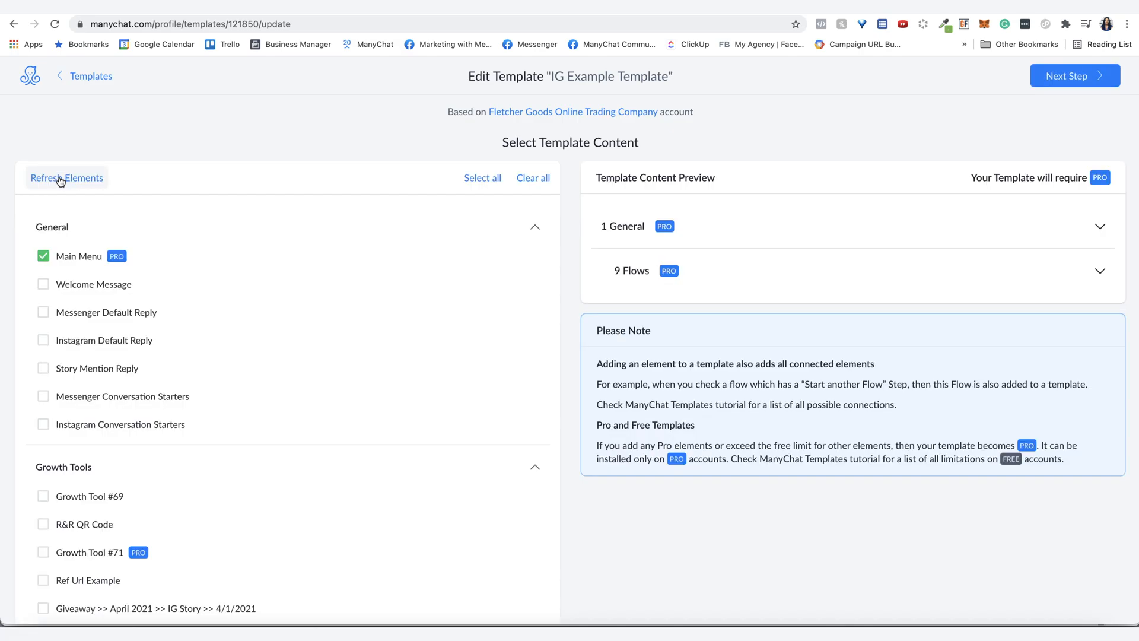
- Update IG Example Template past the Messenger warning, confirming replacement of the previous version
click(1075, 76)
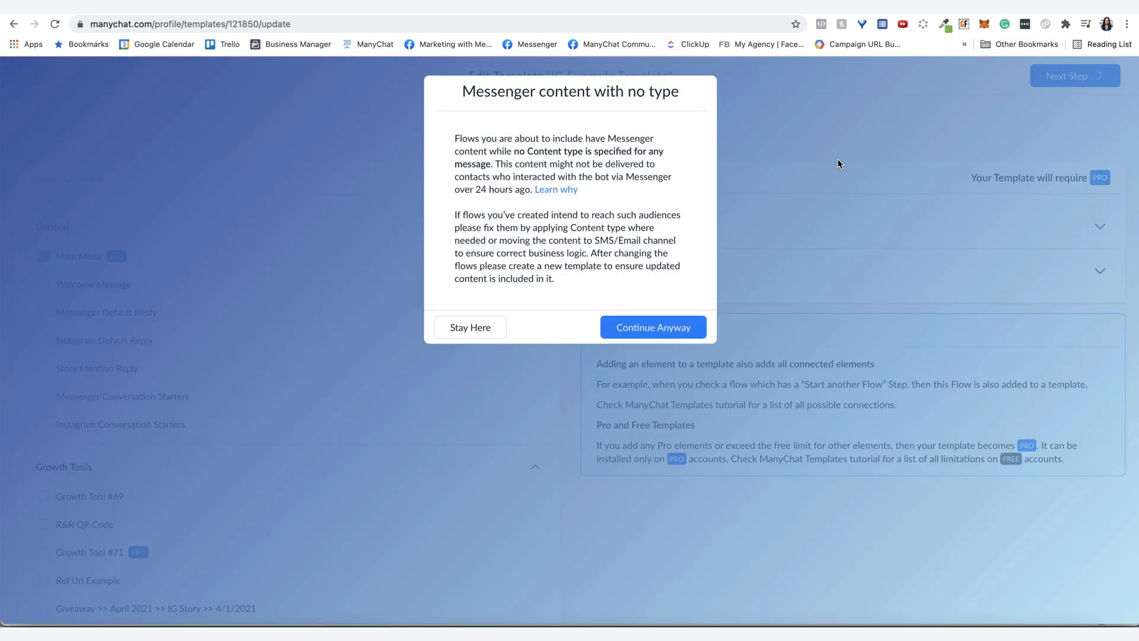
click(652, 327)
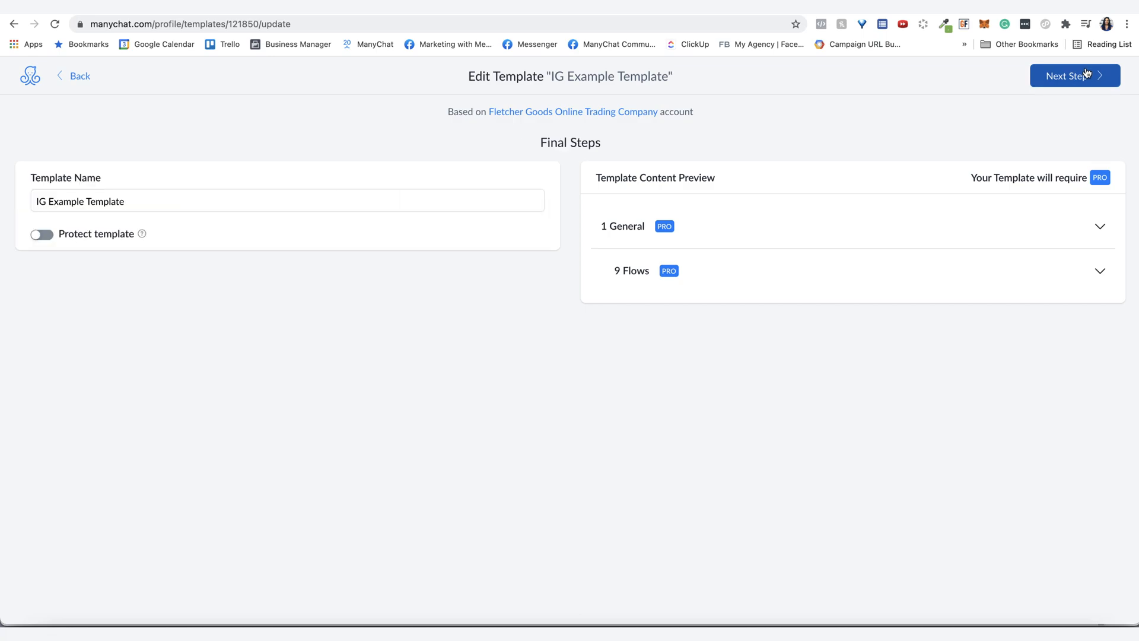
click(1075, 76)
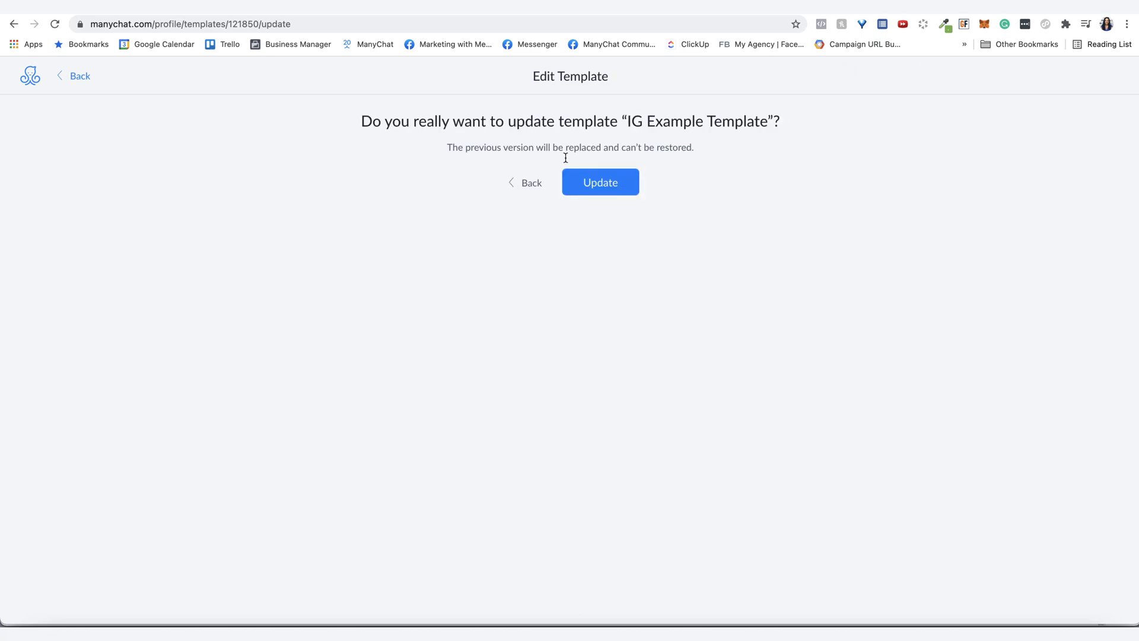
click(599, 183)
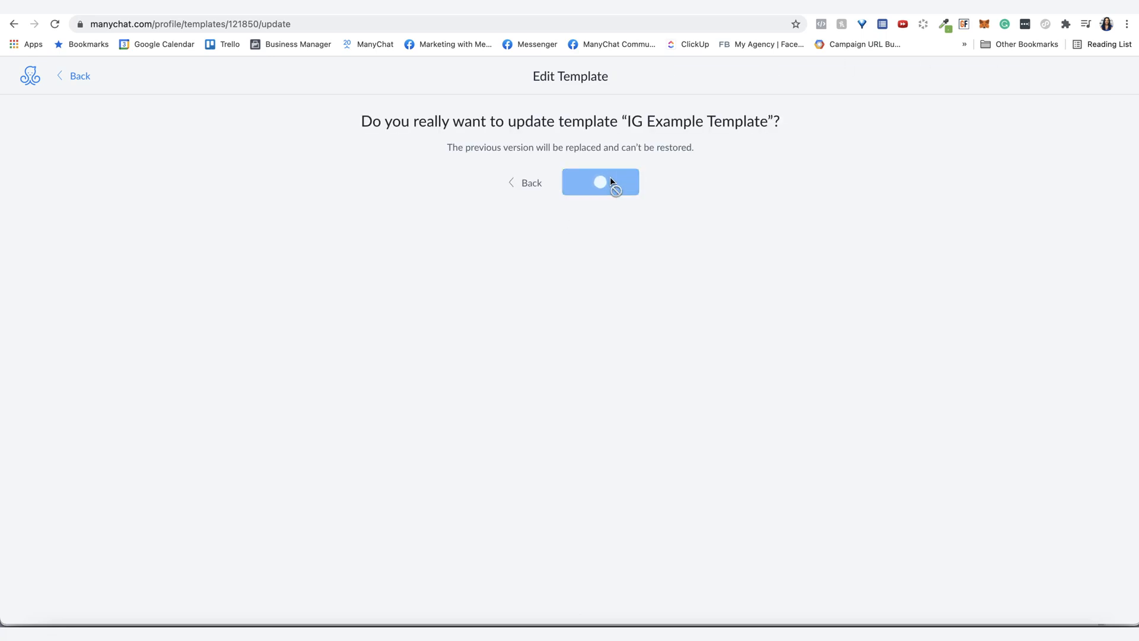
click(600, 181)
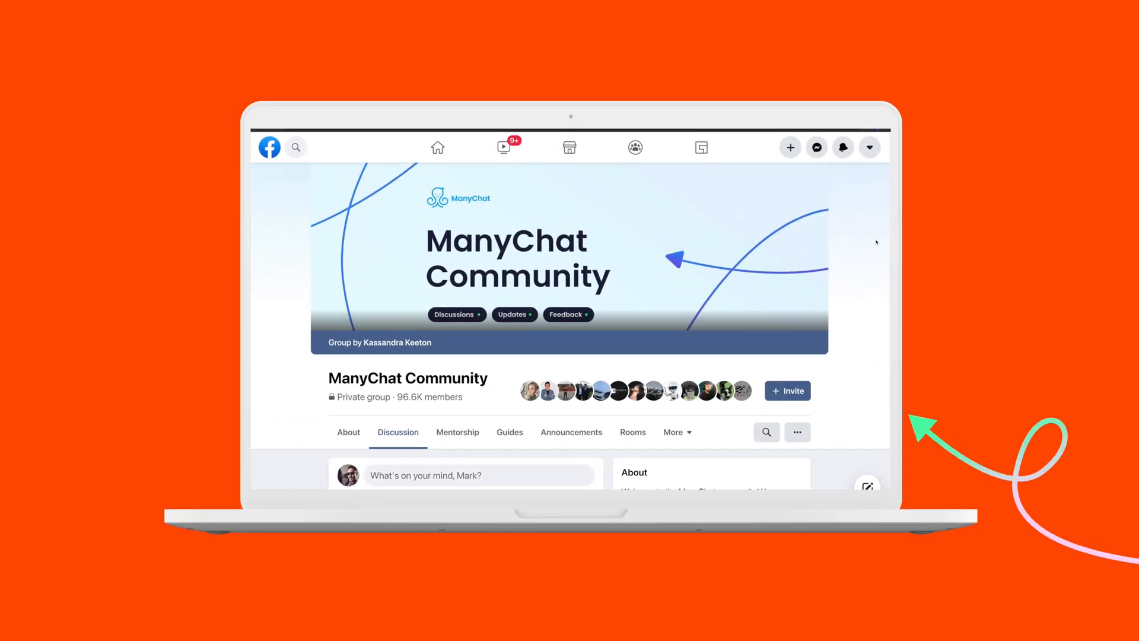
- Scroll down through the ManyChat blog article cards
scroll(down, 3)
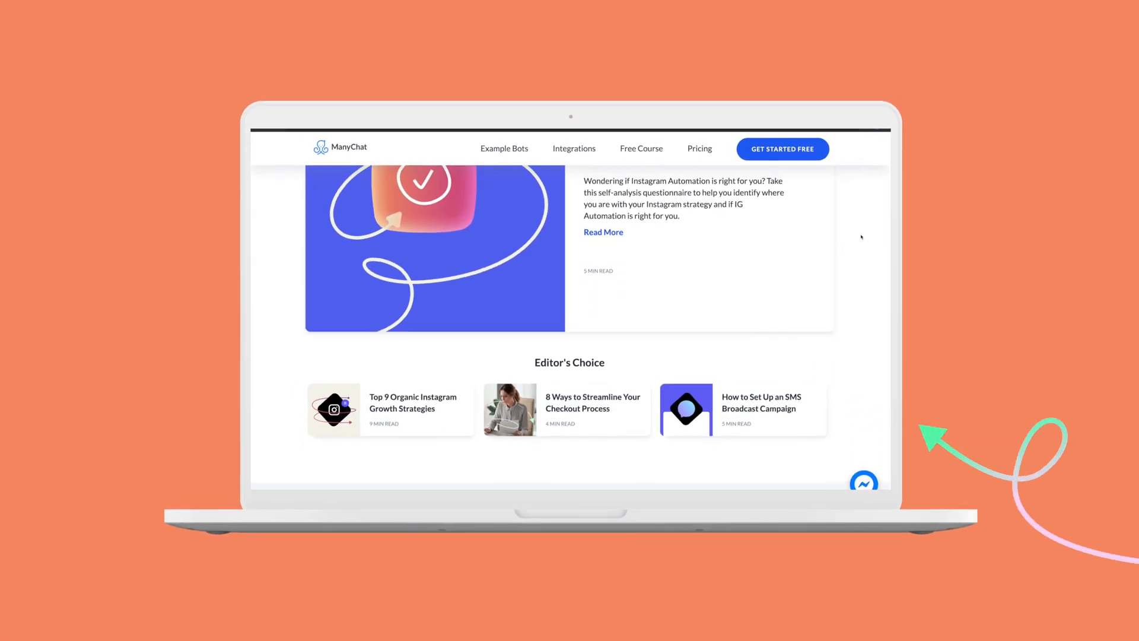
scroll(down, 3)
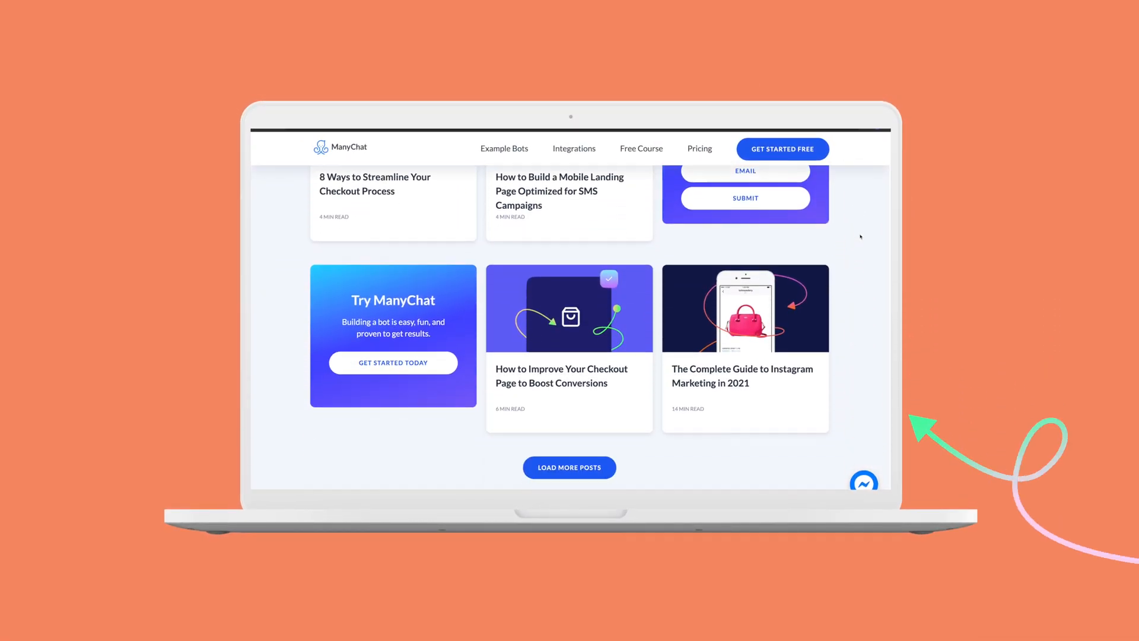